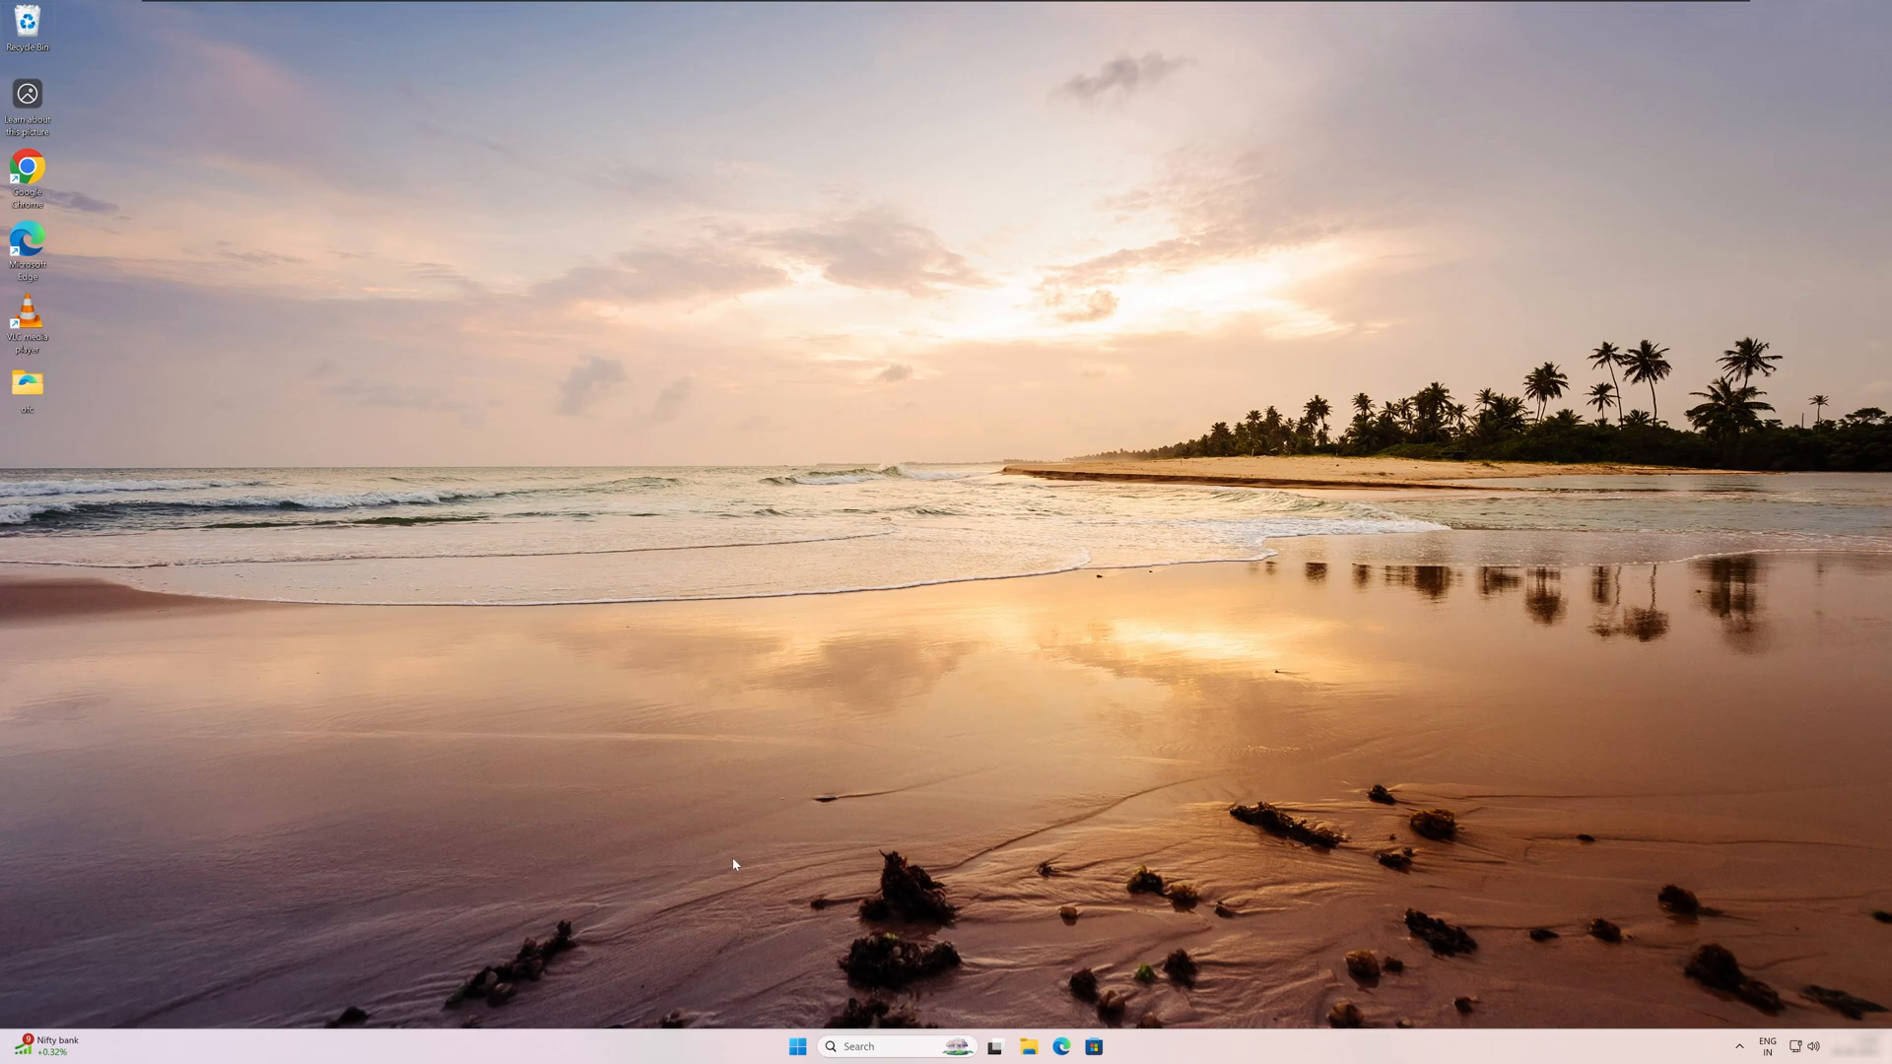
# Launch Settings from Start and go to Windows Update's Windows Insider Program page
pyautogui.click(796, 1047)
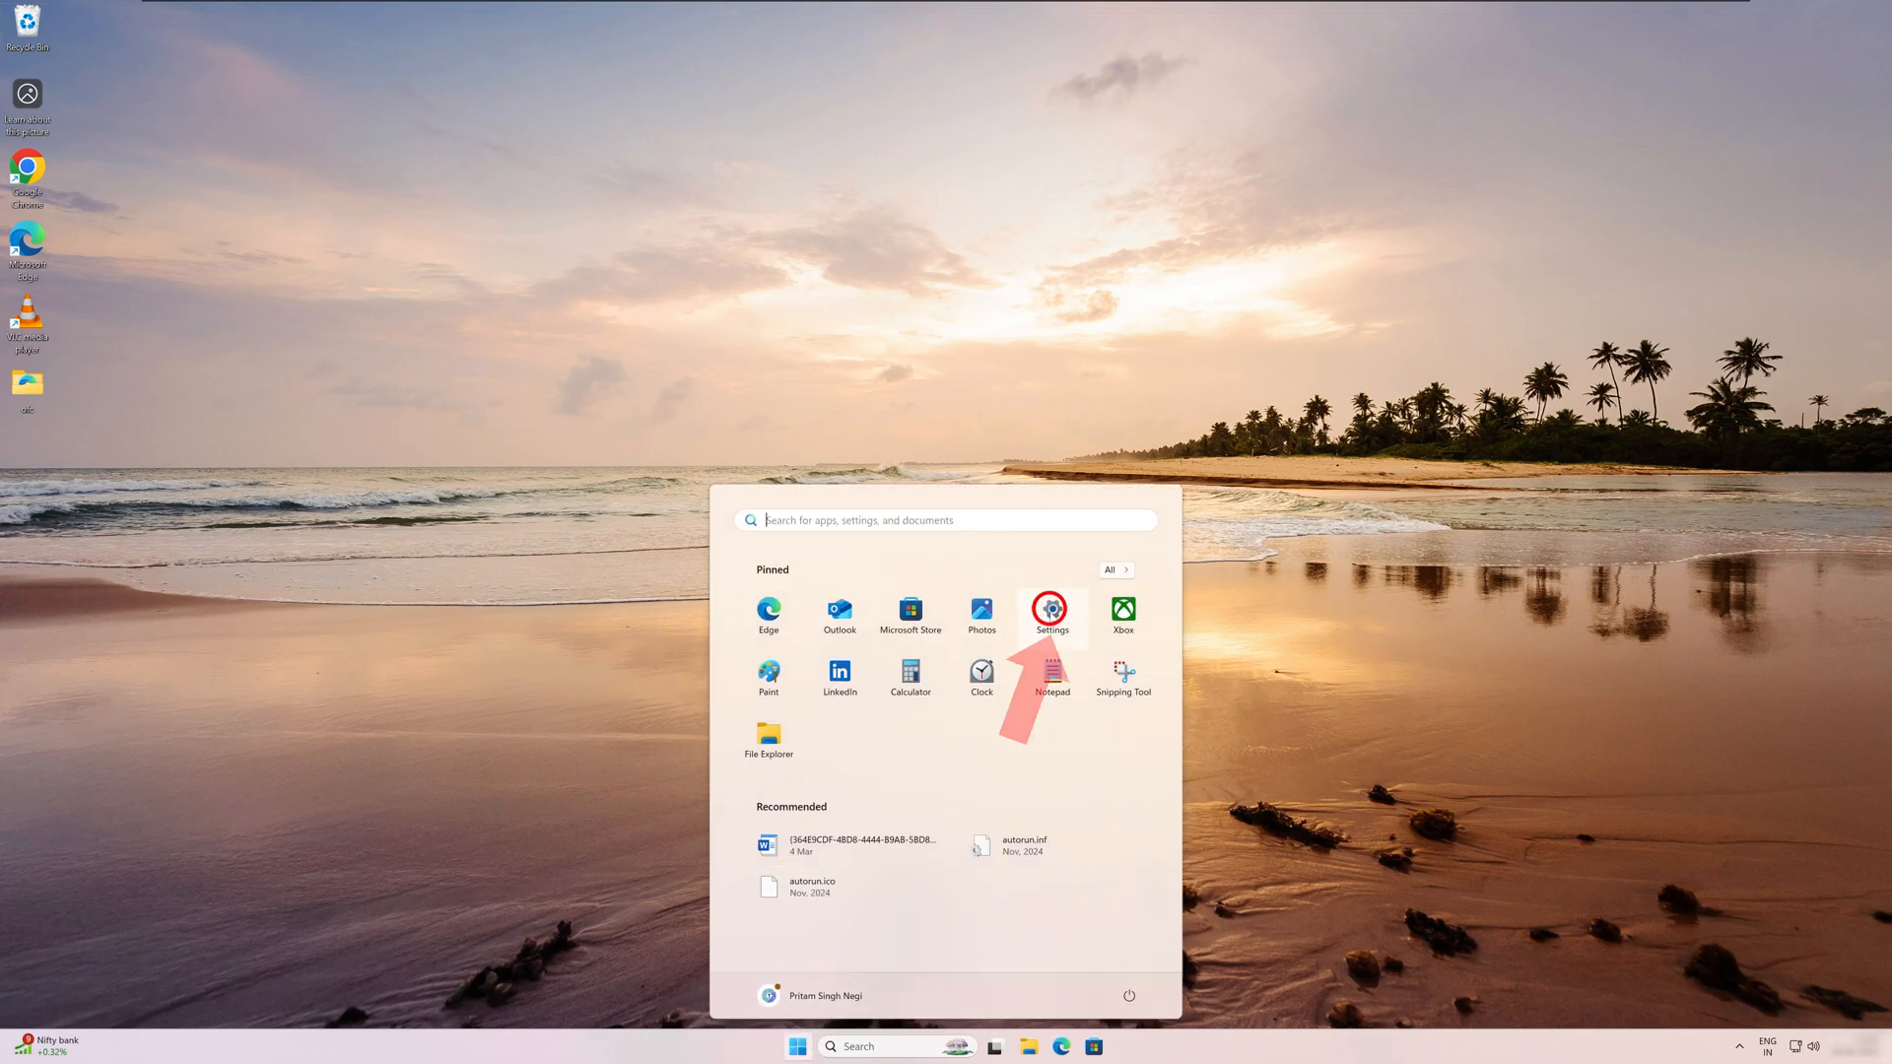
pyautogui.click(1053, 609)
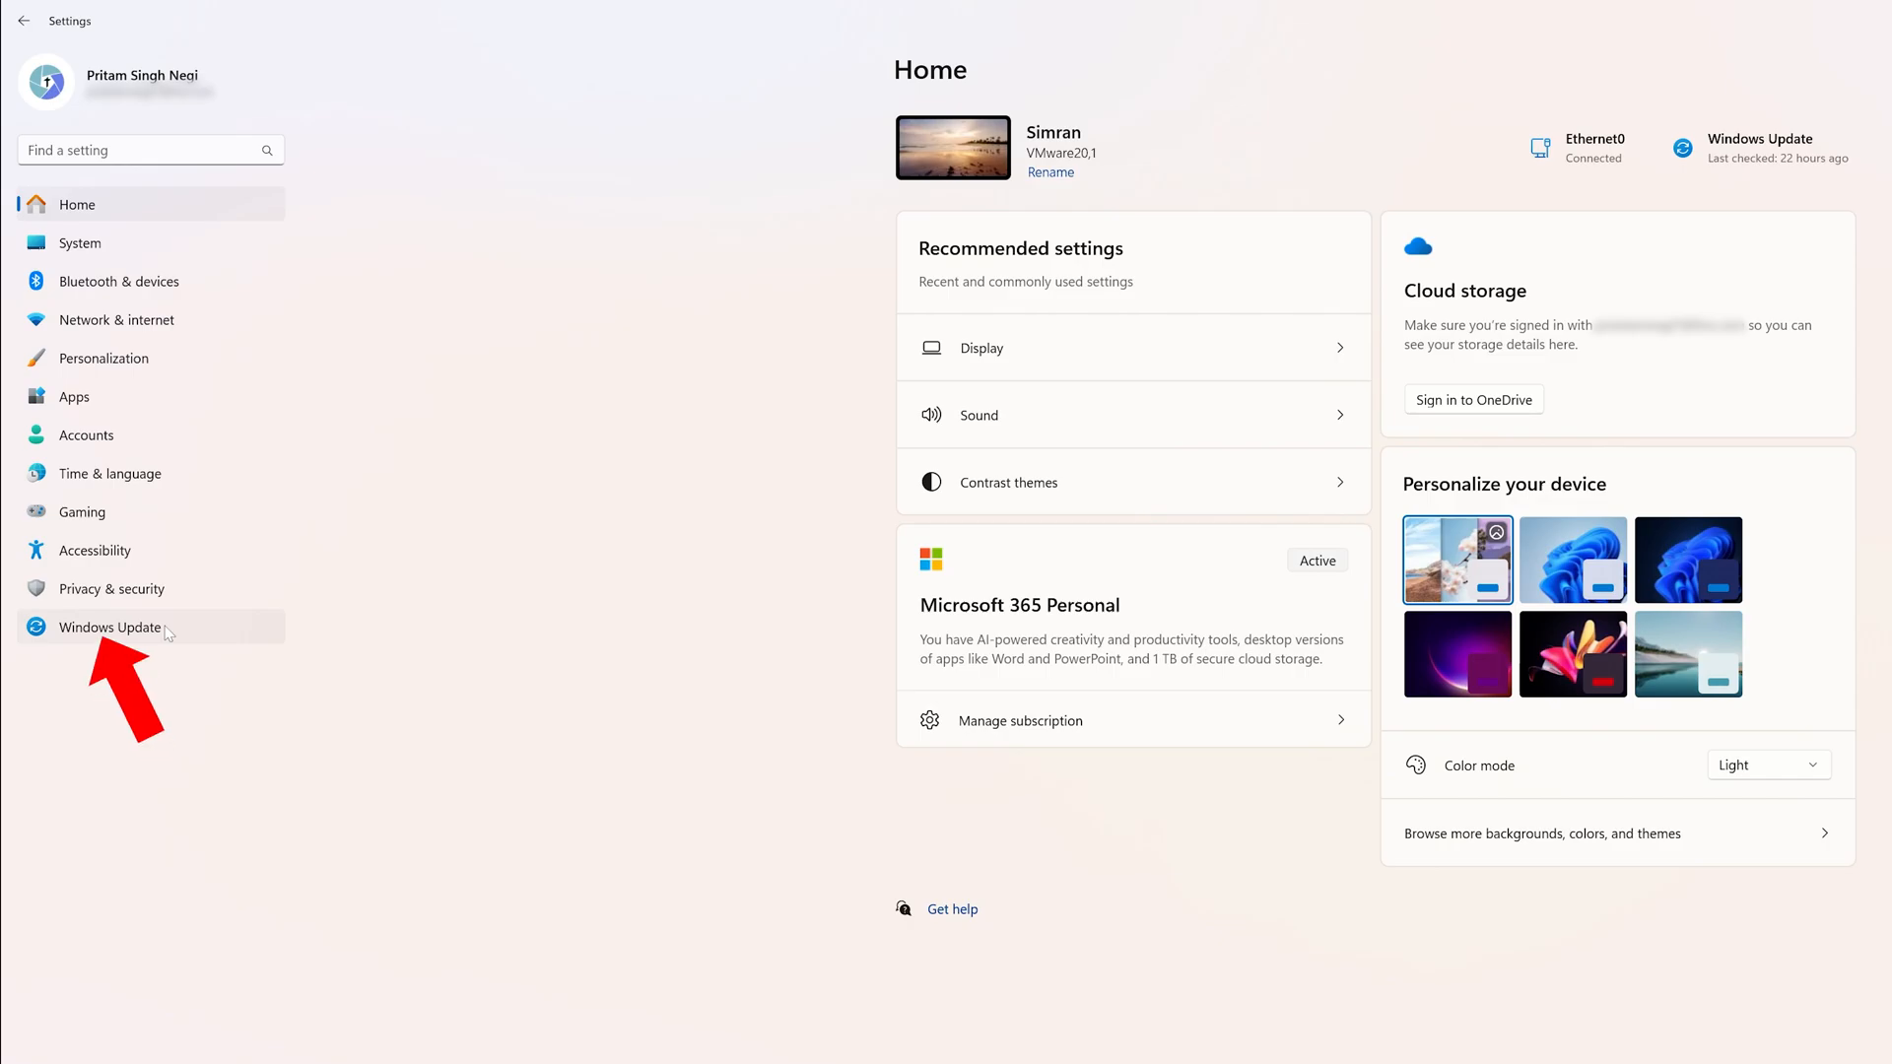
pyautogui.click(110, 628)
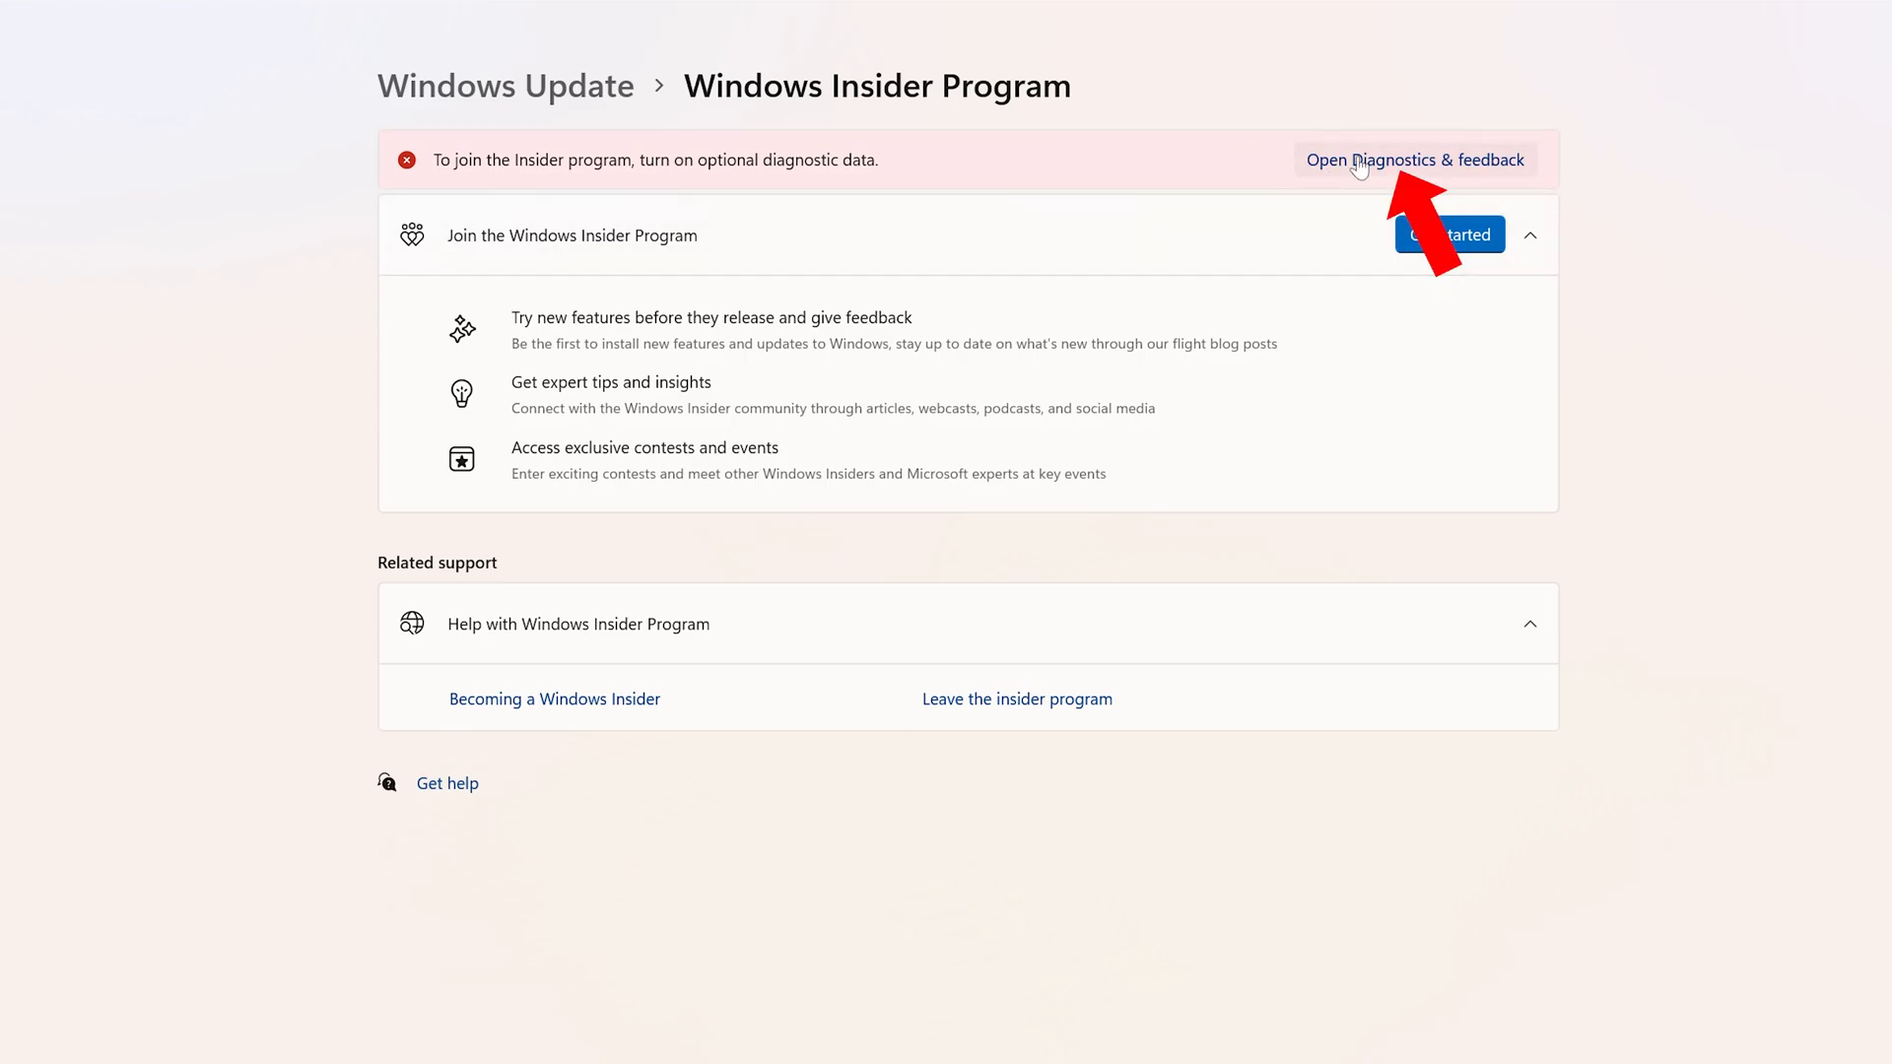
# Turn on Send optional diagnostic data in Diagnostics & feedback
pyautogui.click(1415, 159)
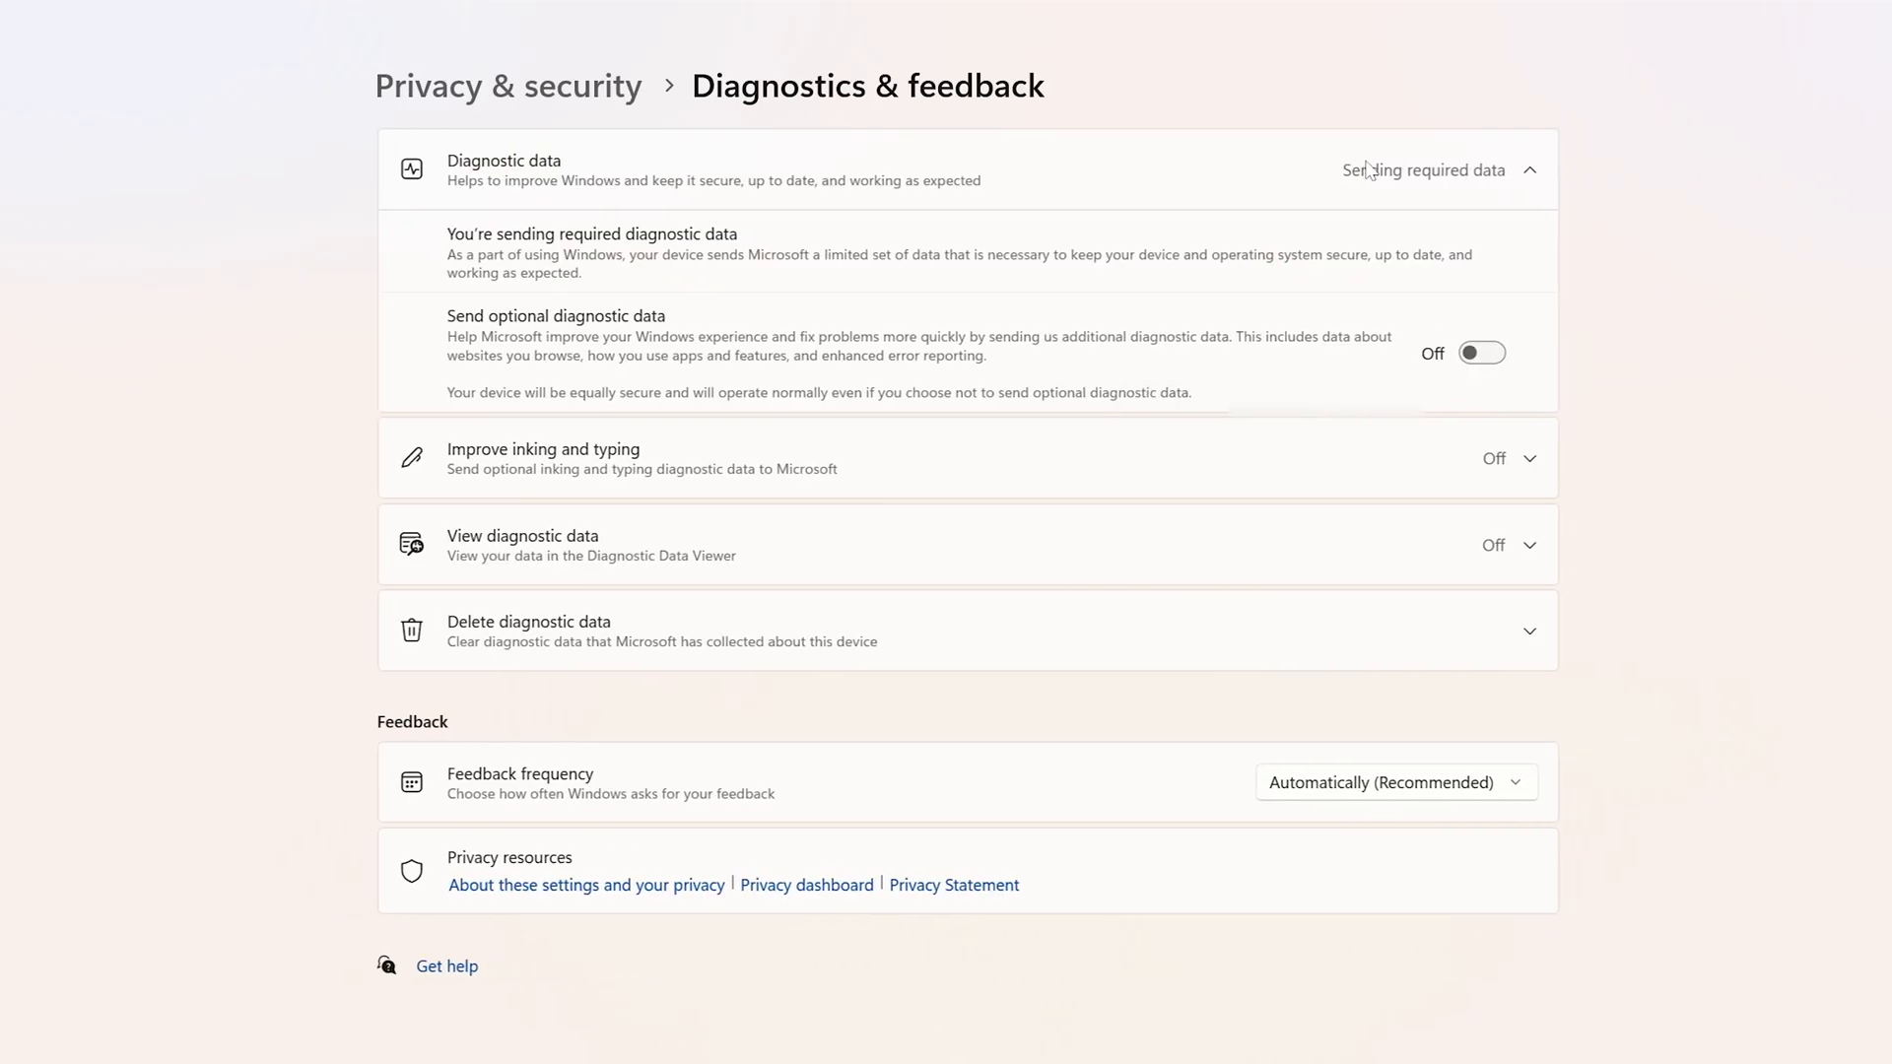
pyautogui.click(1482, 353)
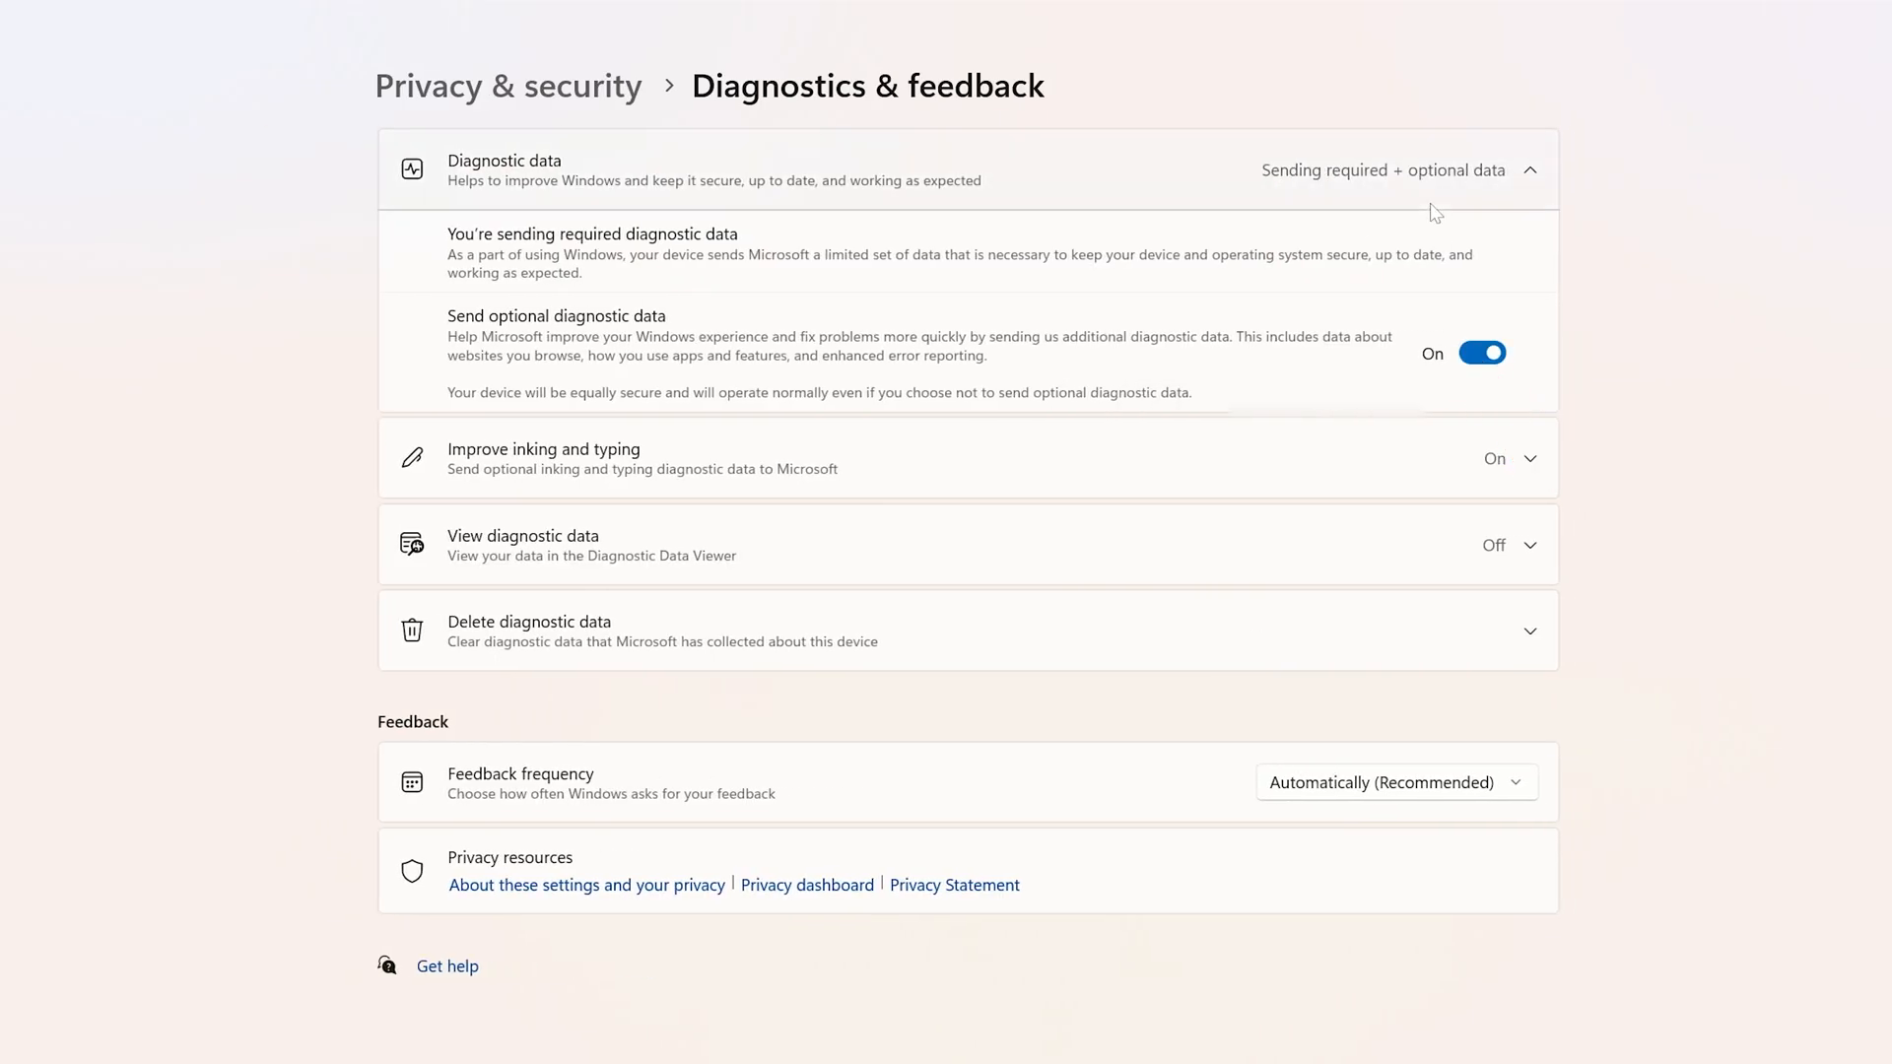
pyautogui.moveTo(1411, 191)
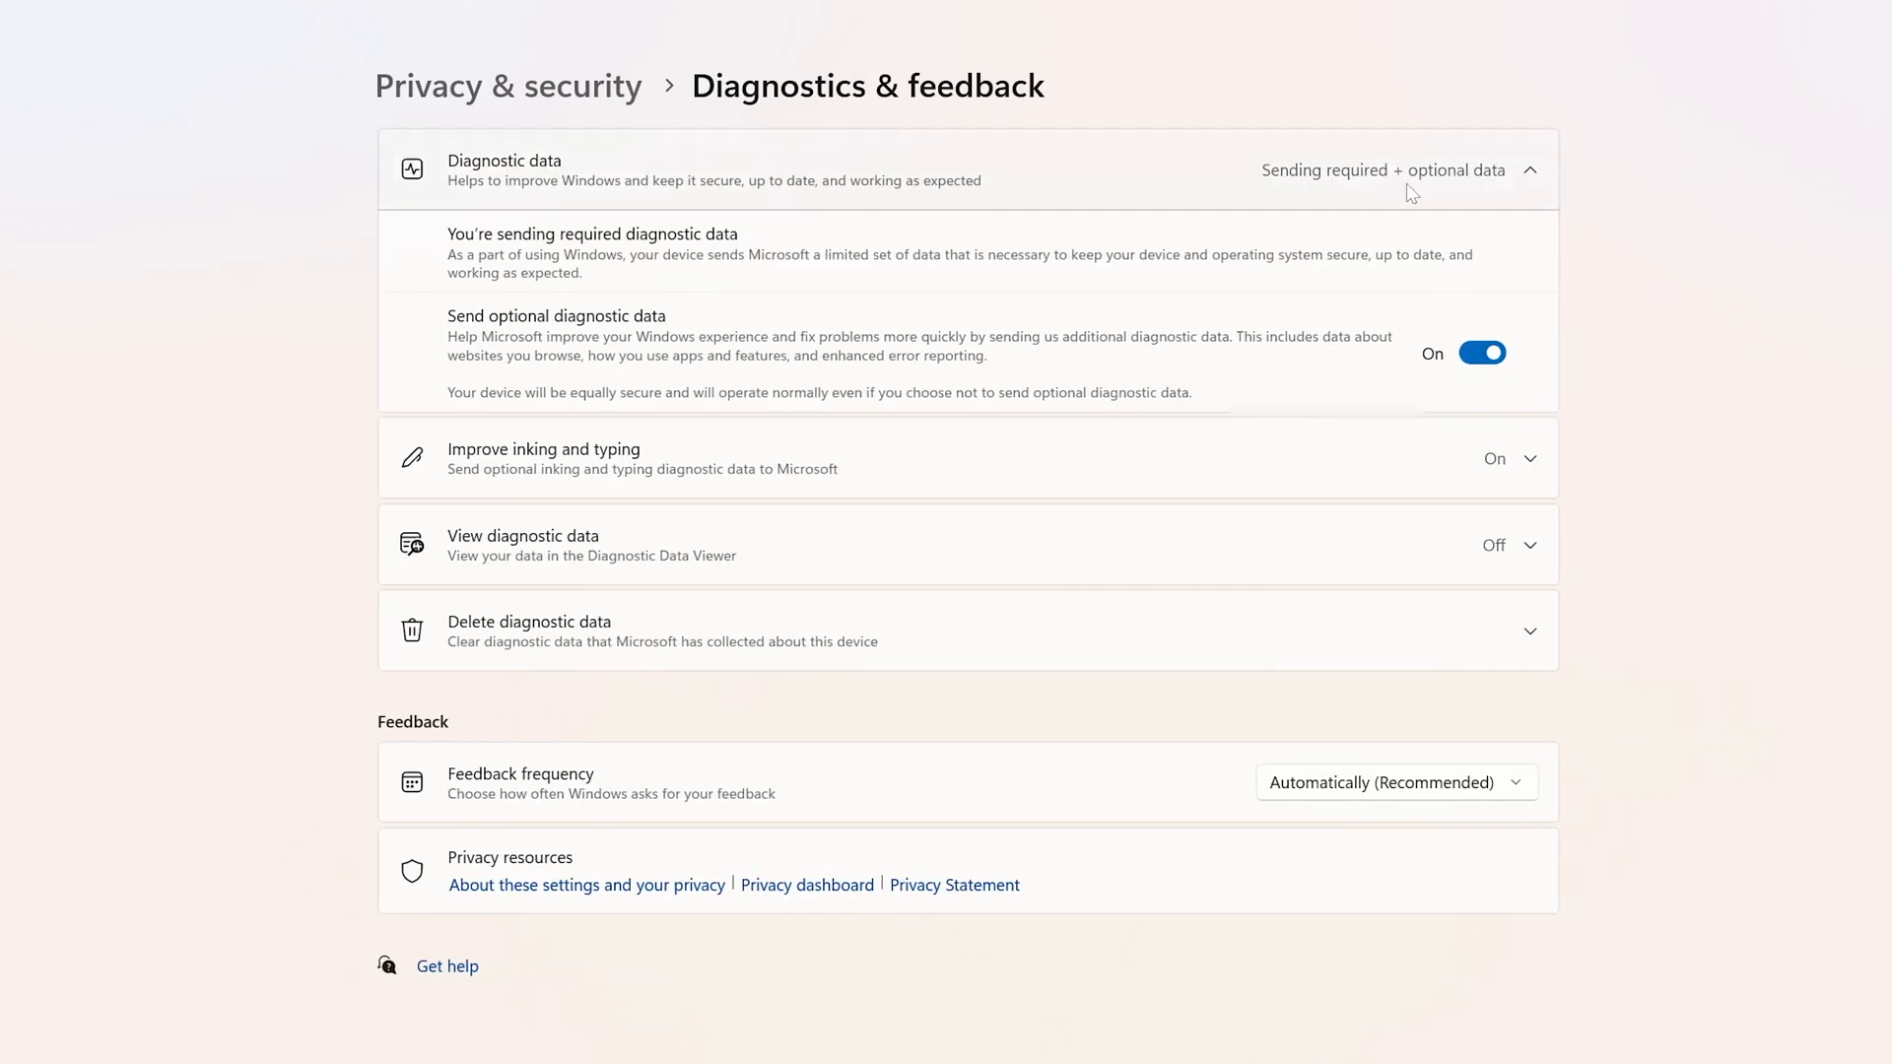
pyautogui.moveTo(673, 294)
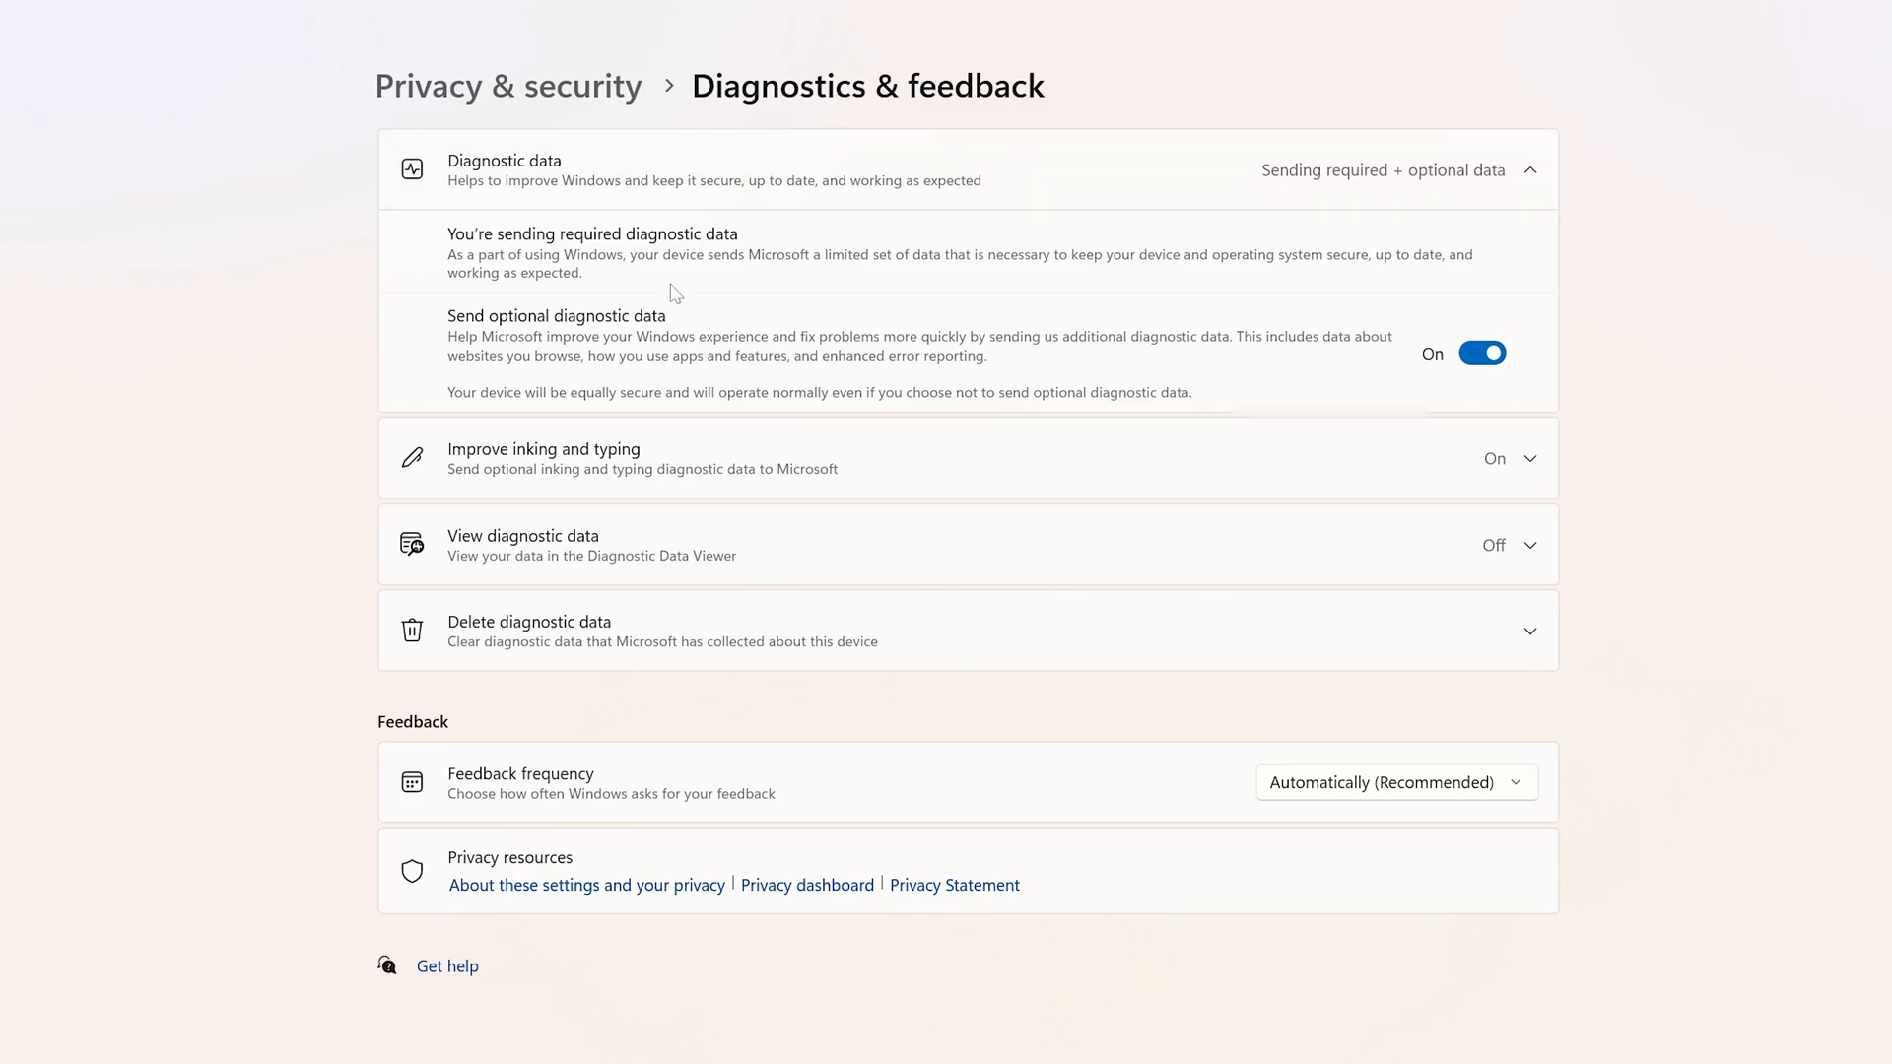
pyautogui.moveTo(753, 353)
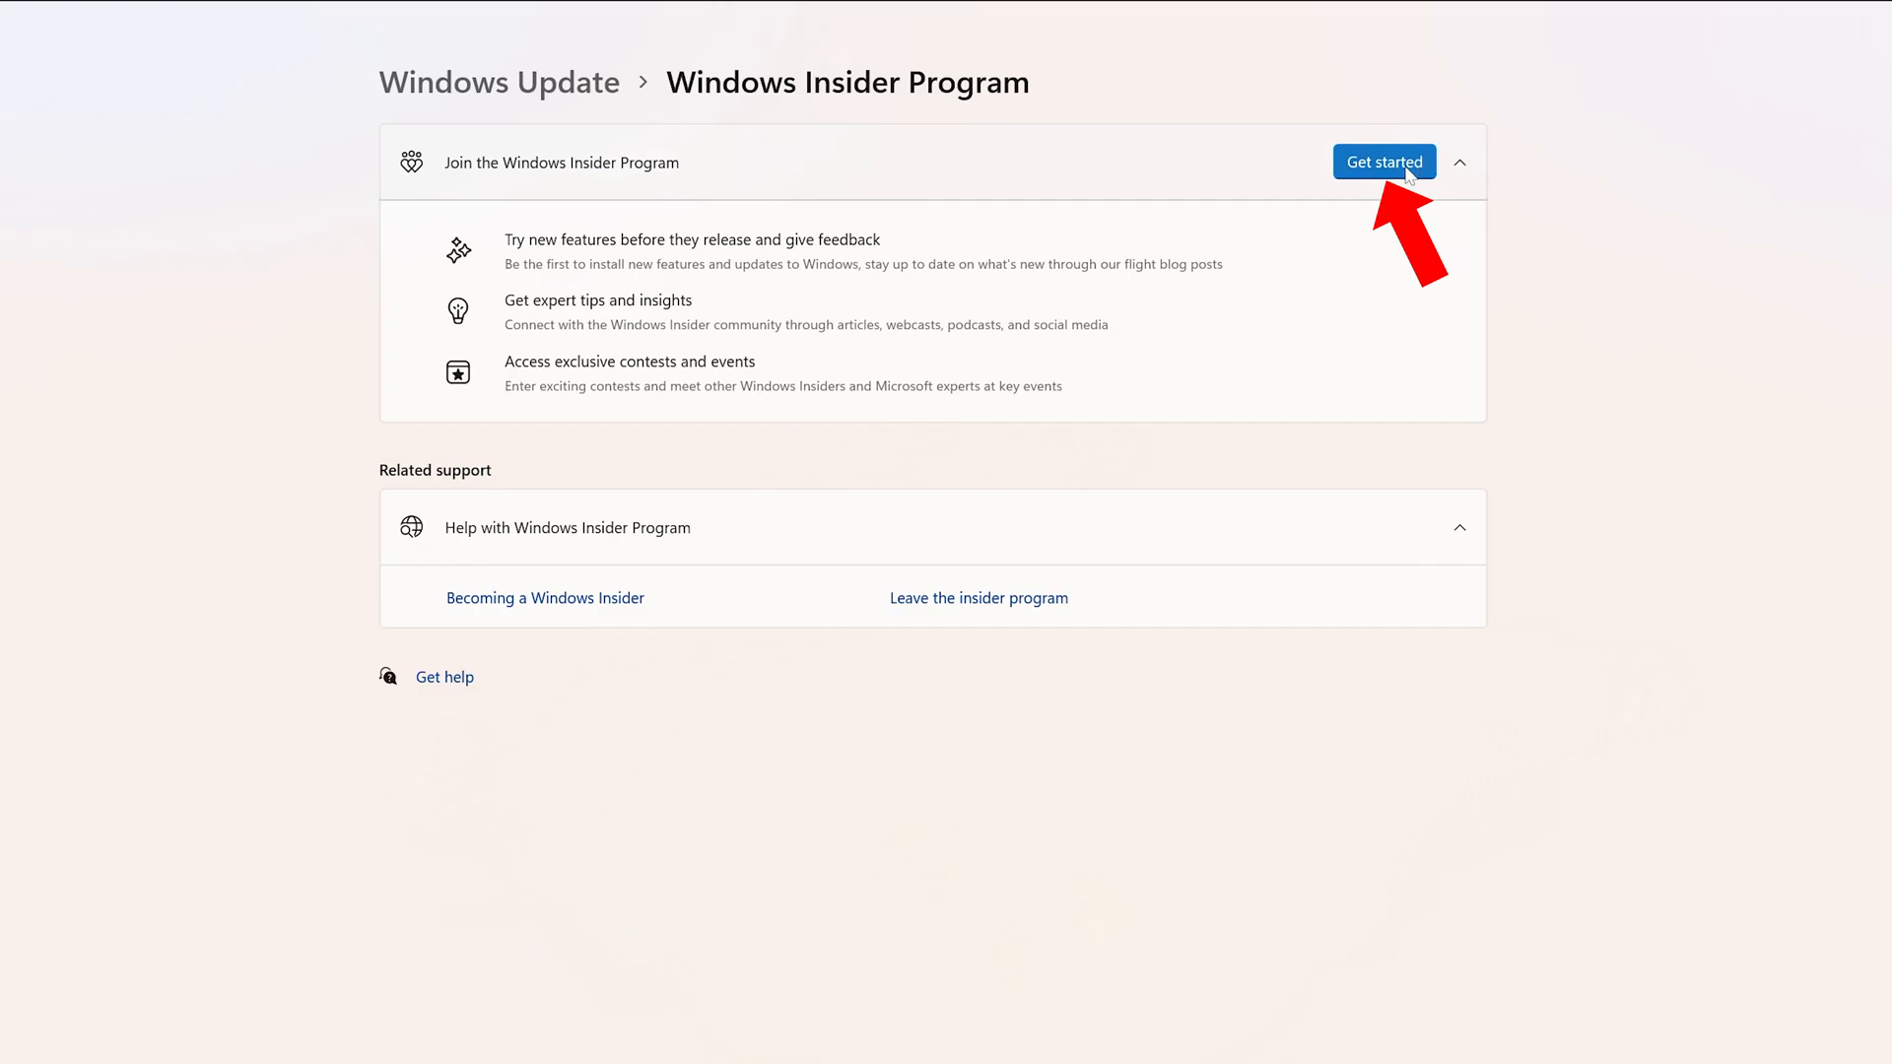
# Get started with joining and bring up the sign-in to link a Windows Insider account
pyautogui.click(1383, 161)
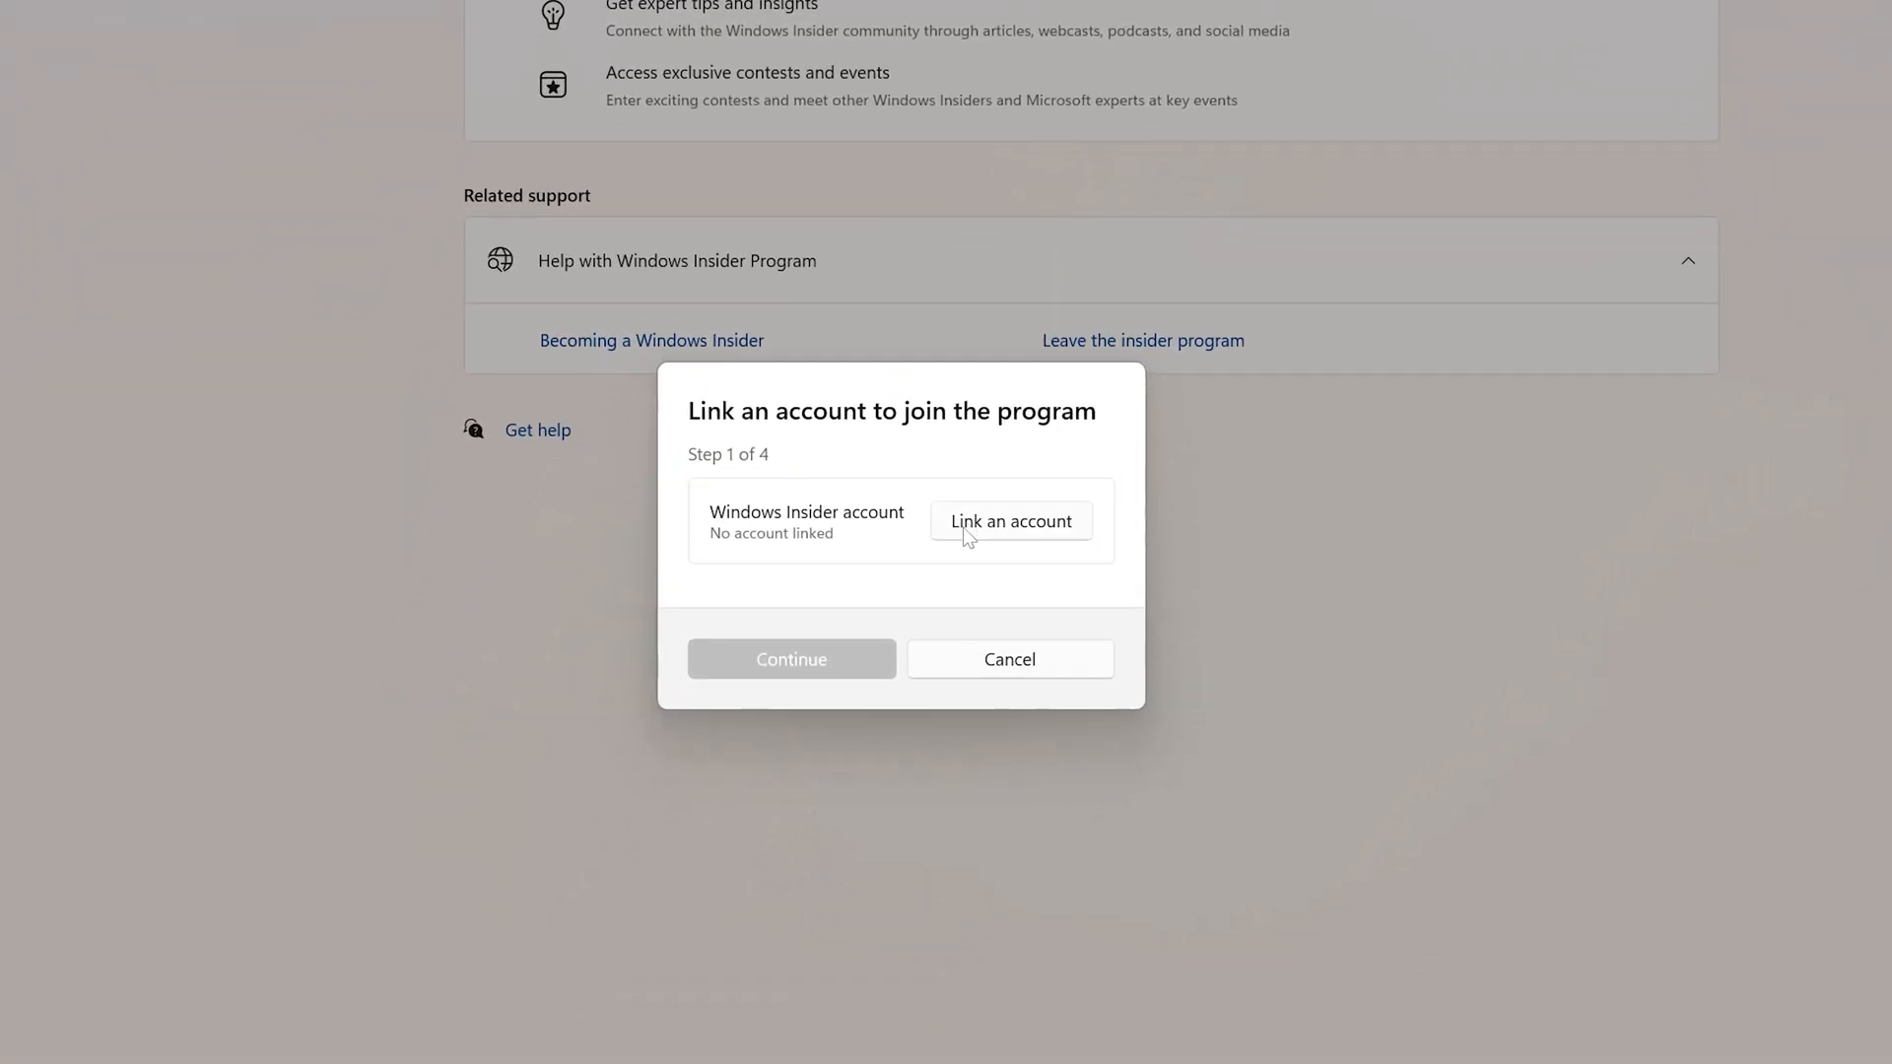
pyautogui.click(1011, 520)
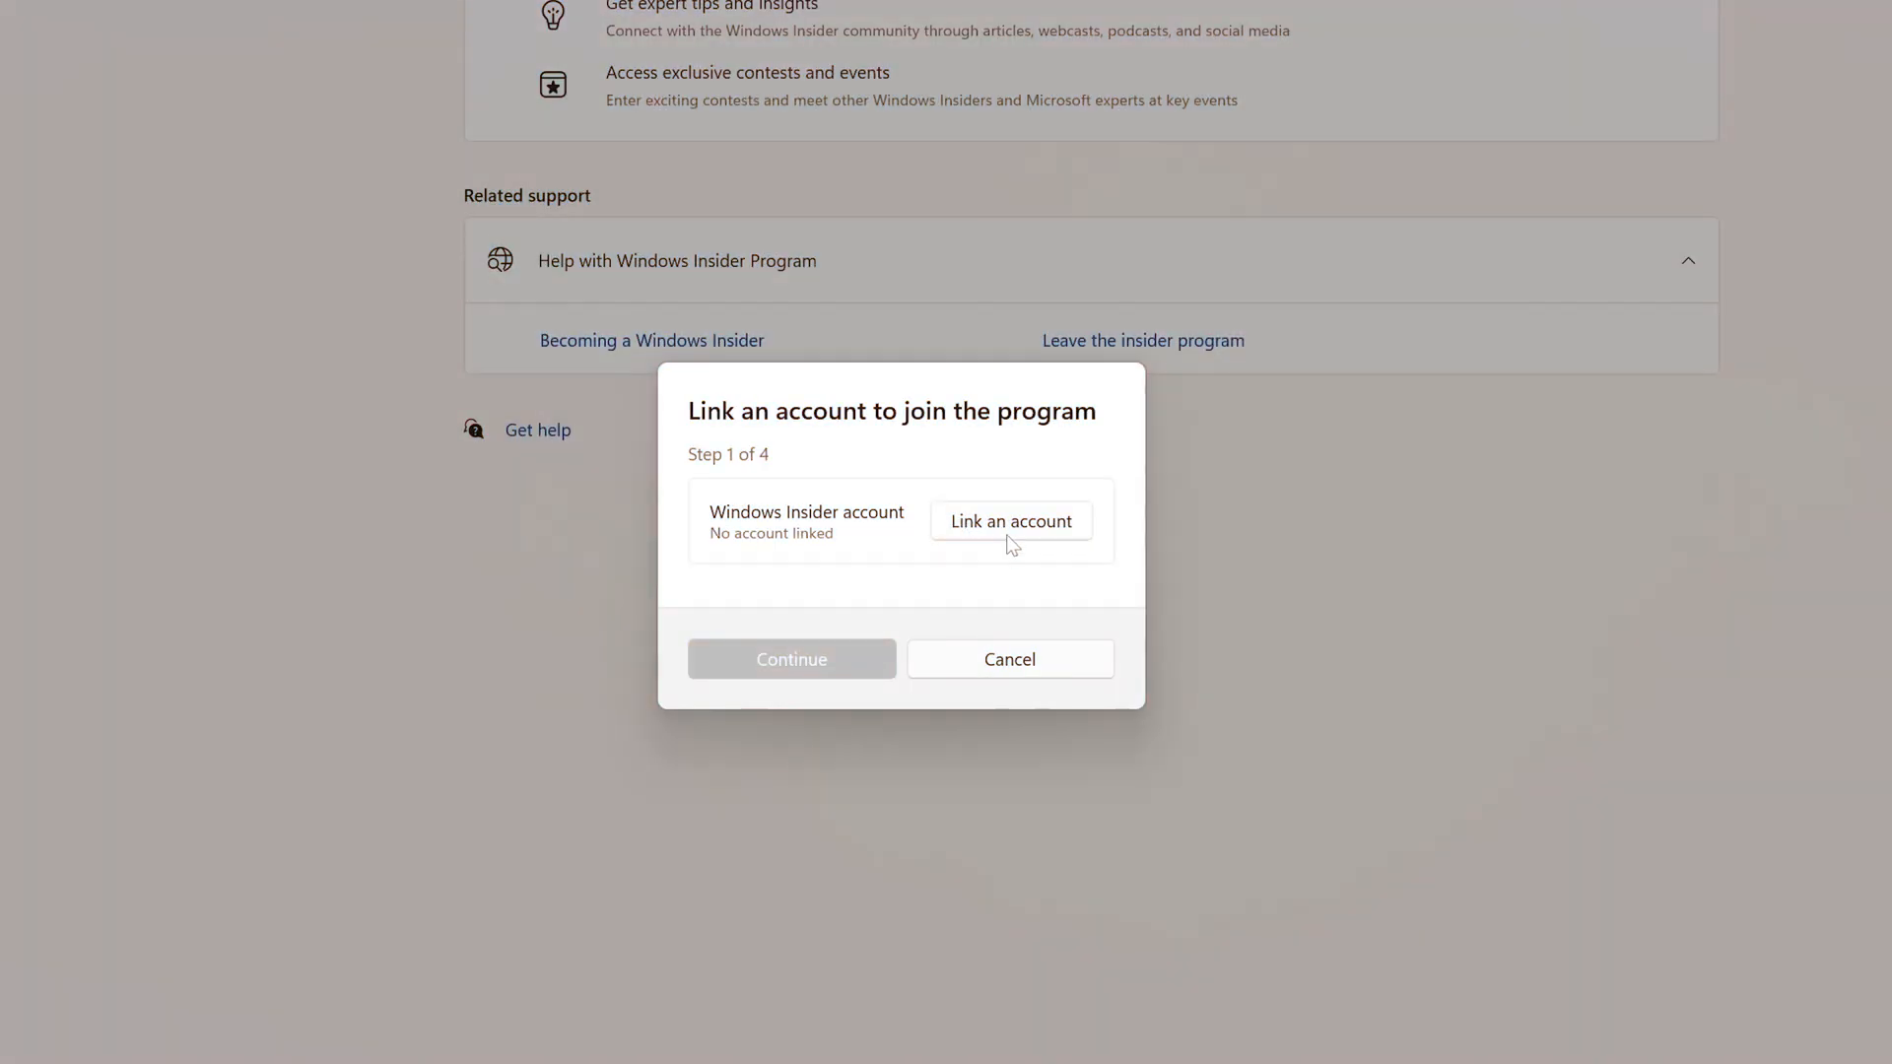
pyautogui.click(1011, 521)
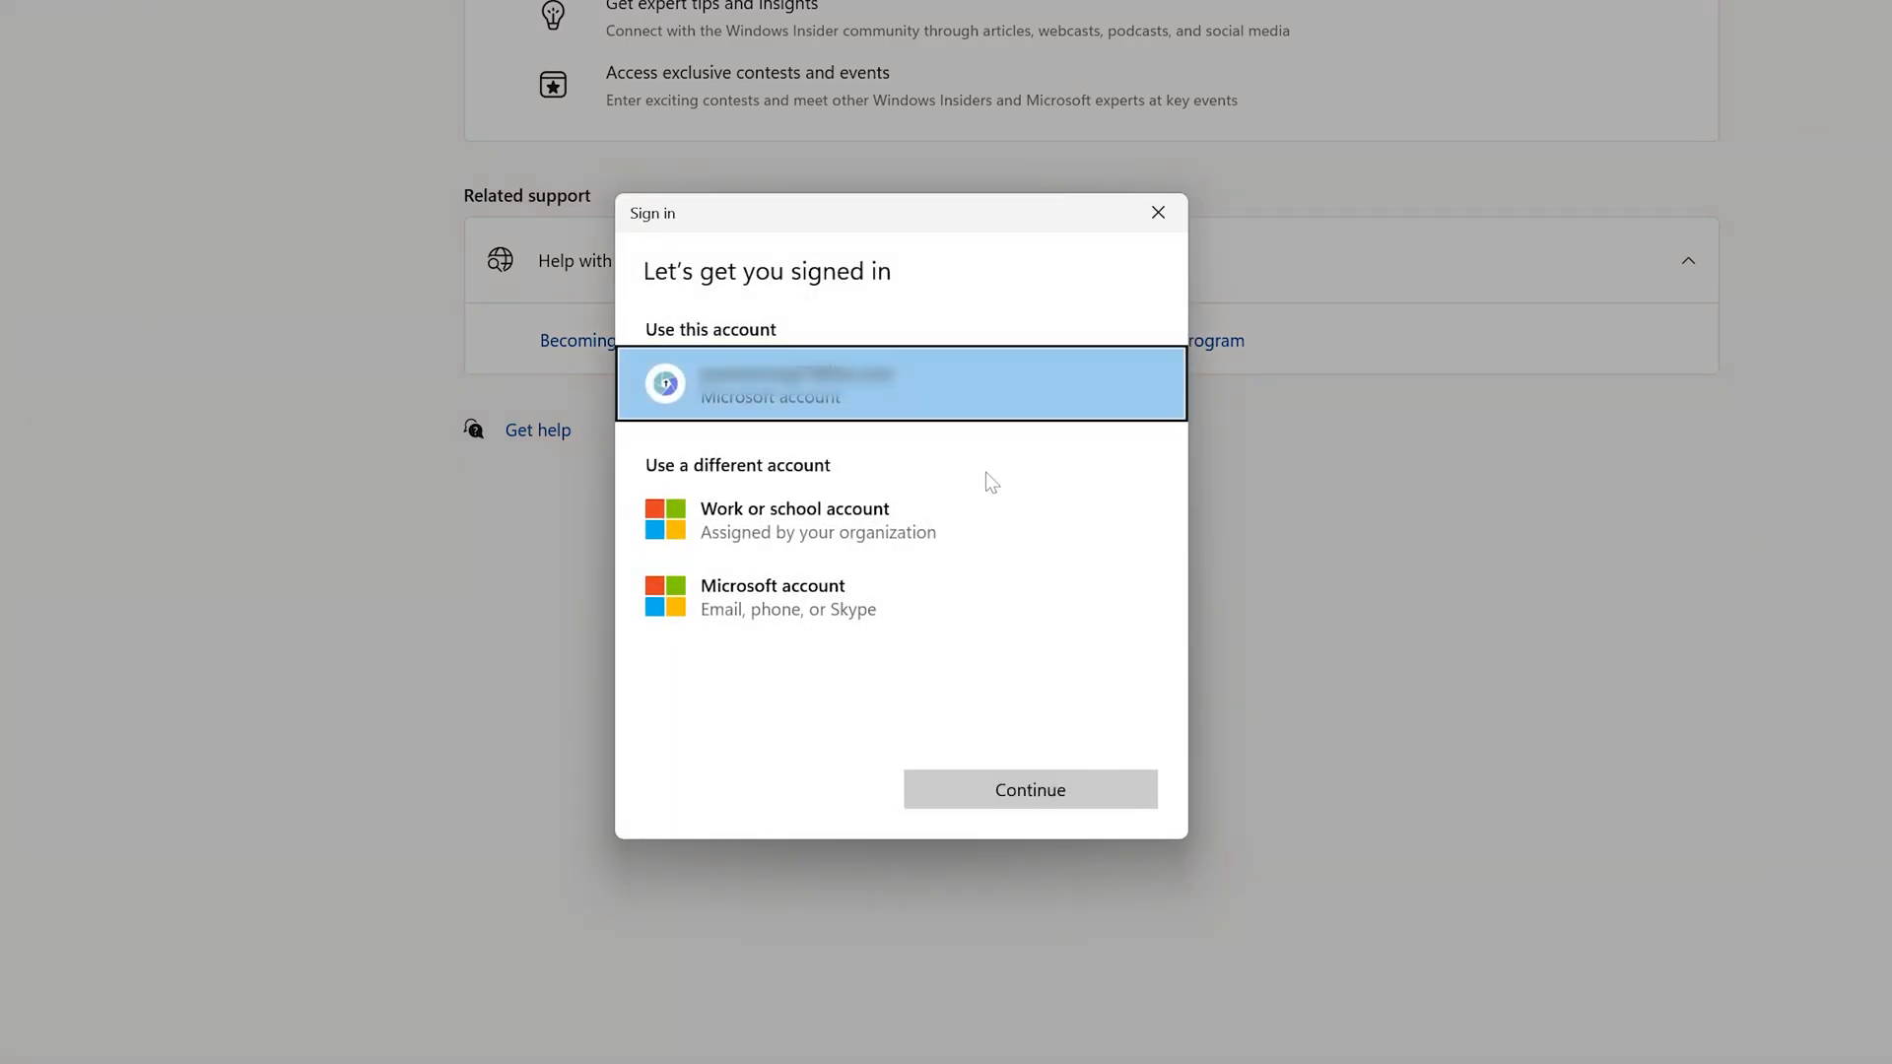
pyautogui.moveTo(855, 441)
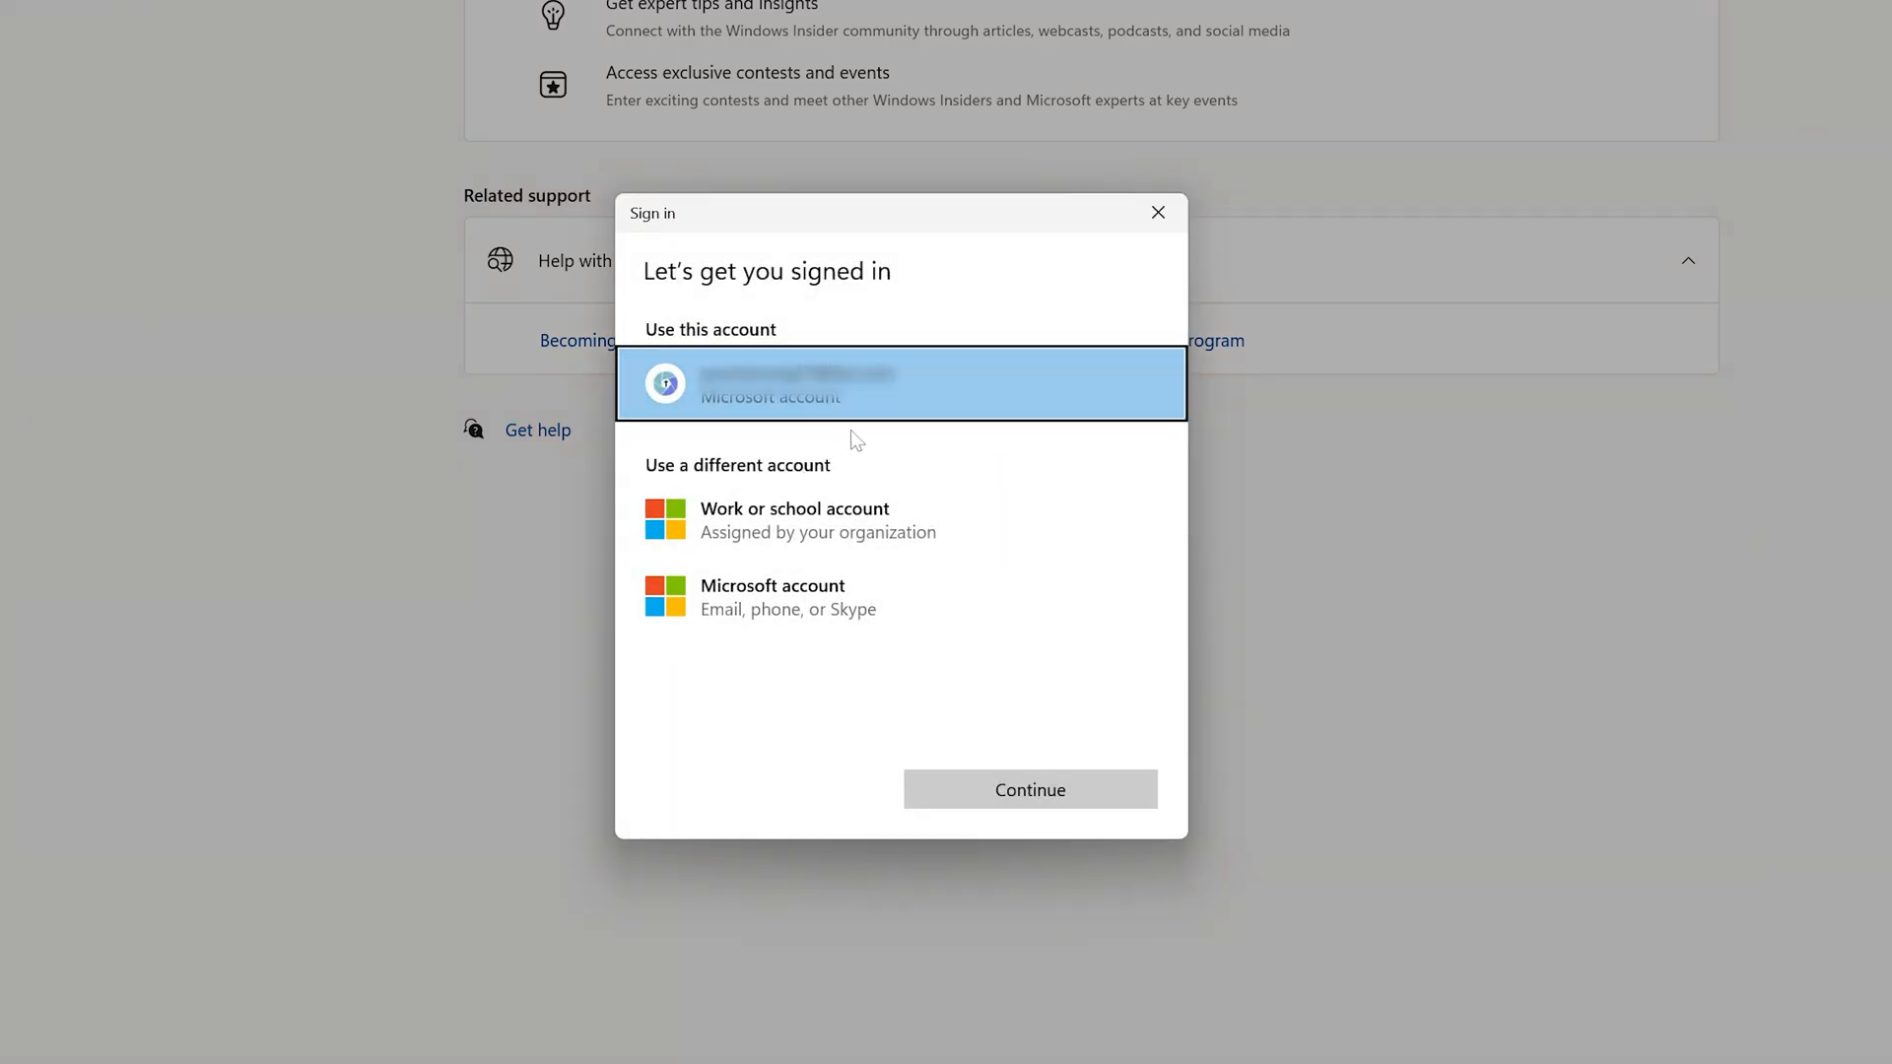
# Link the already signed-in Microsoft account and continue to step 2 of 4
pyautogui.click(1030, 788)
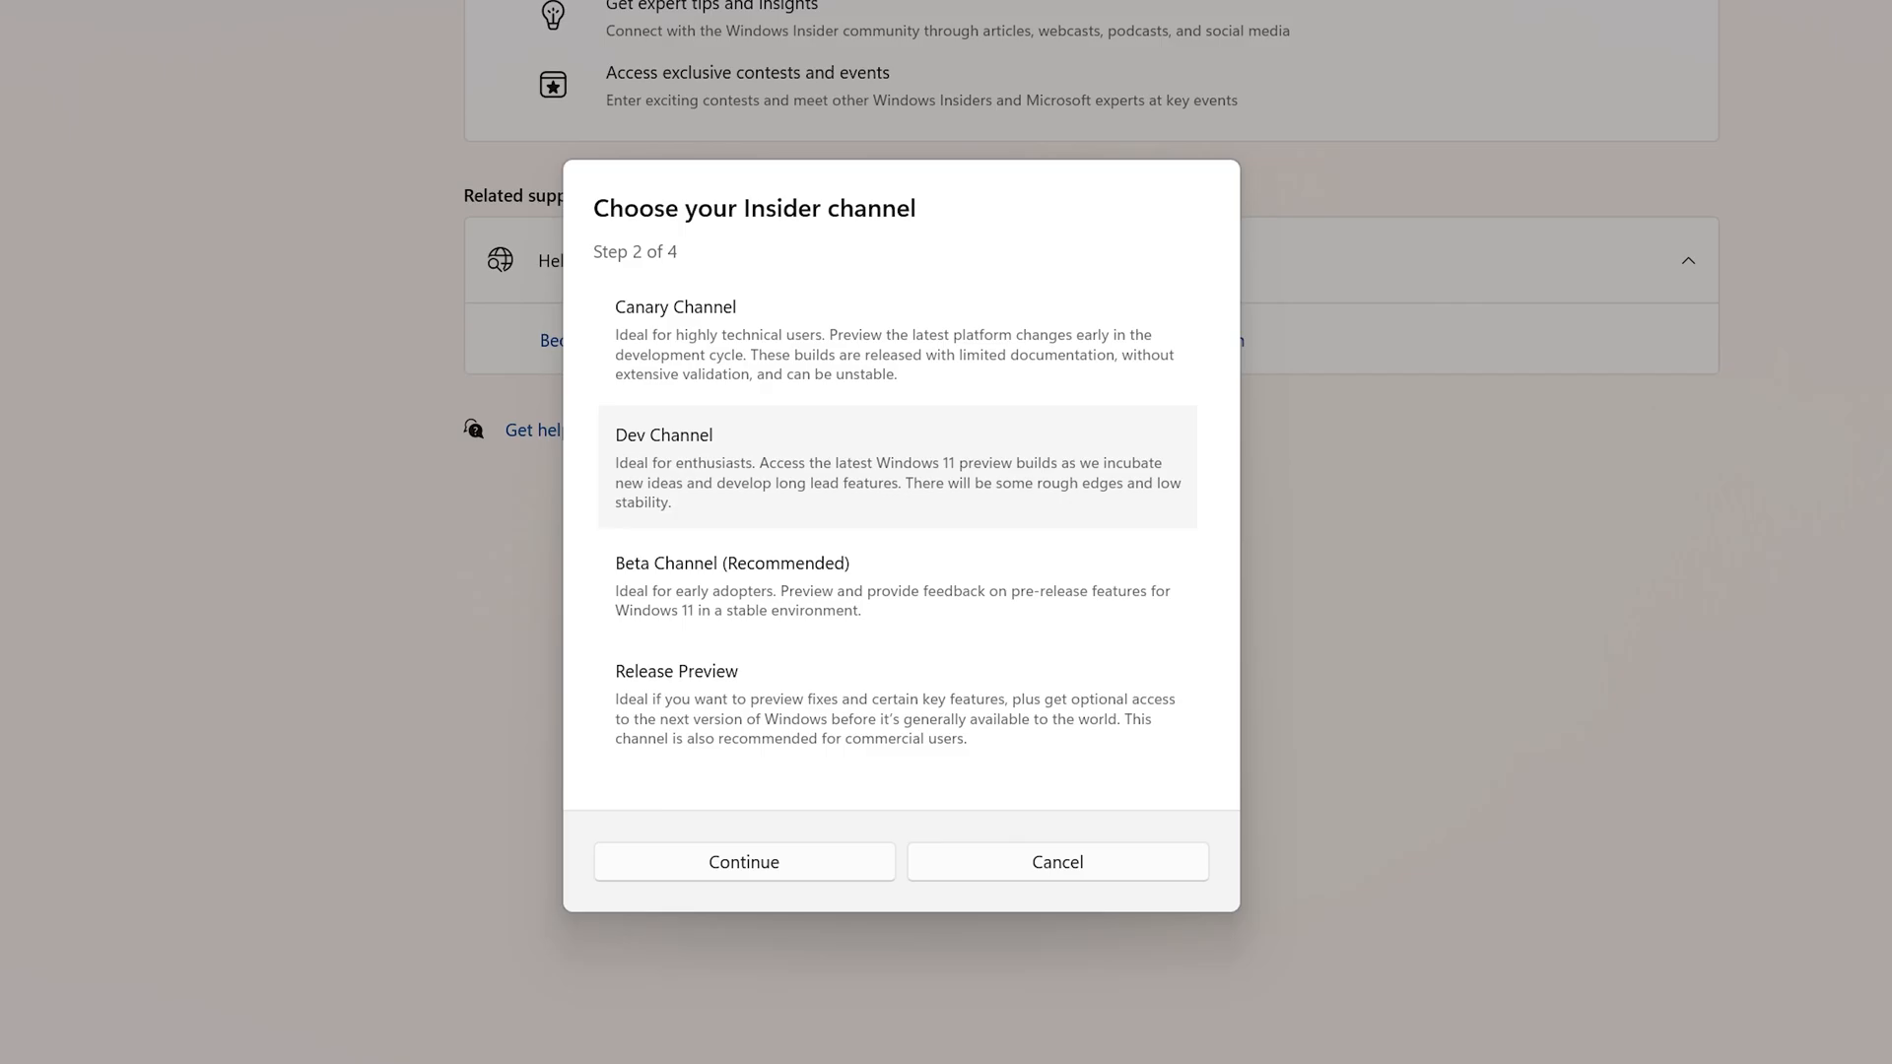
# Select Canary Channel in the Choose your Insider channel dialog
pyautogui.click(895, 339)
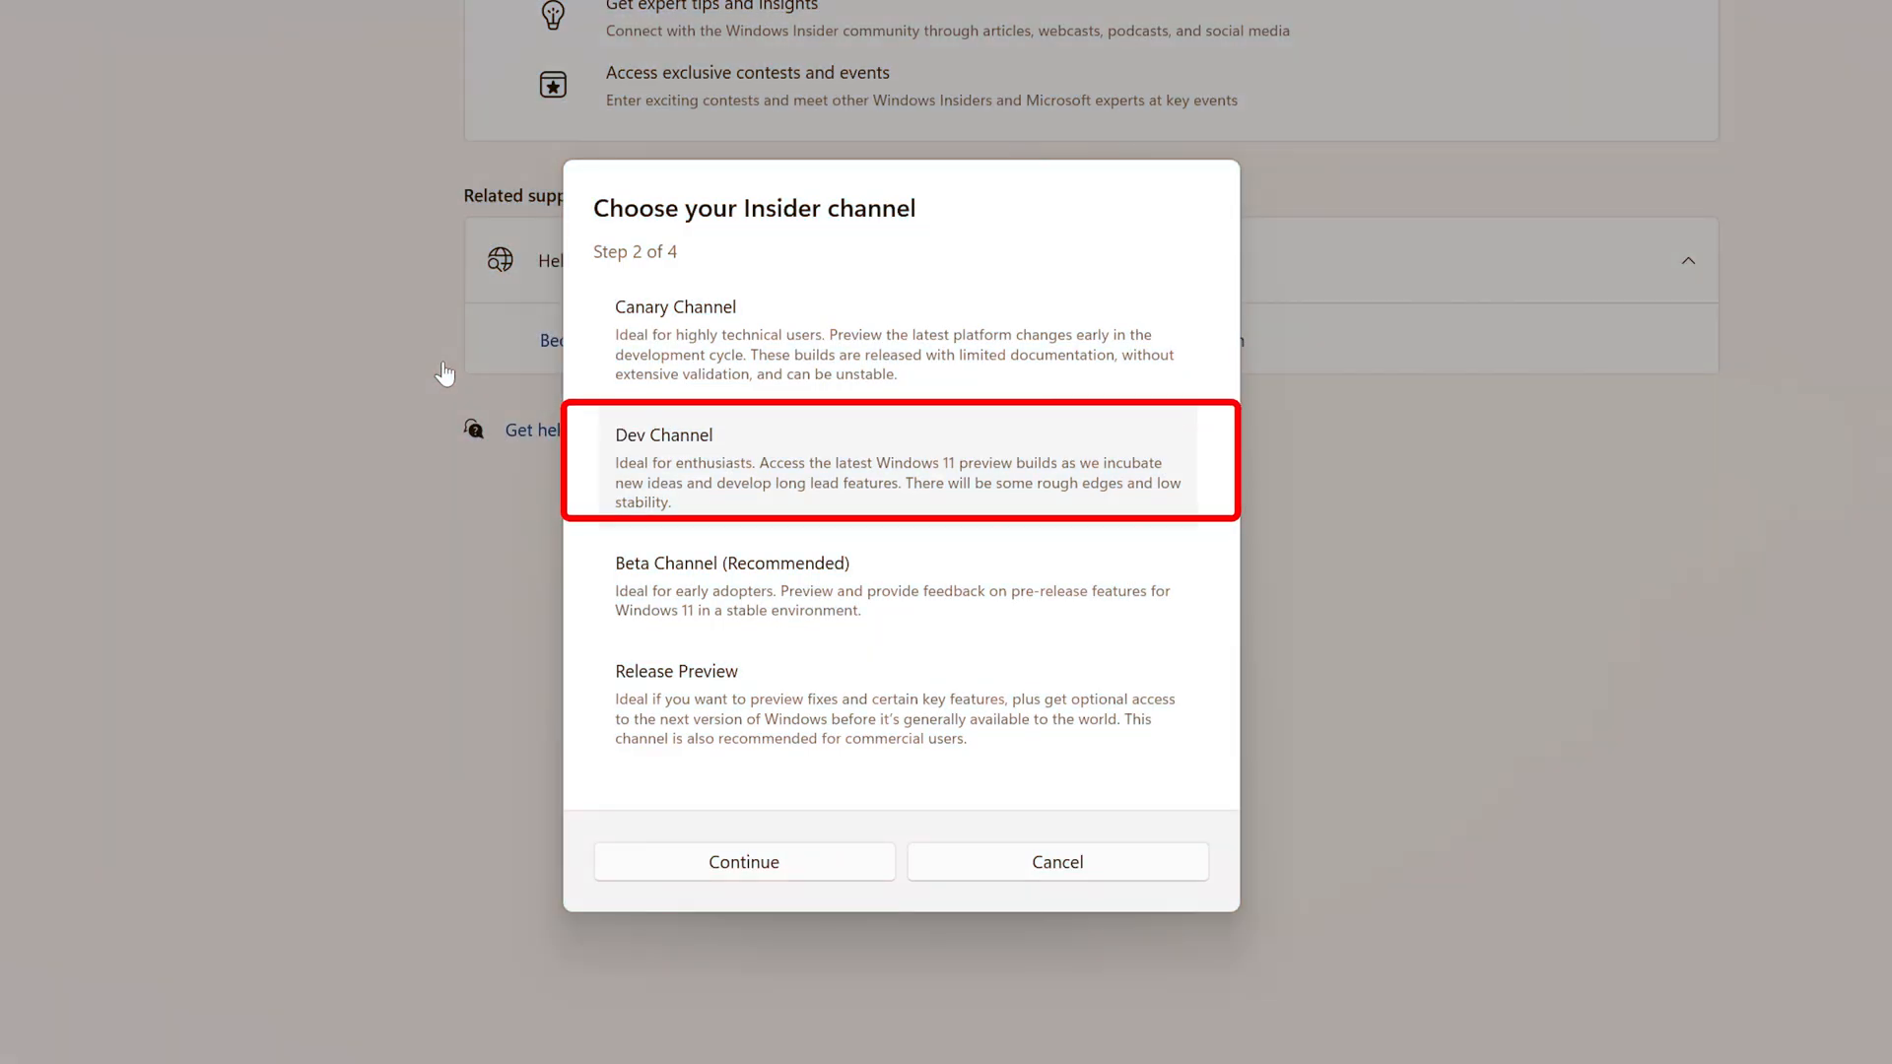
pyautogui.moveTo(685, 463)
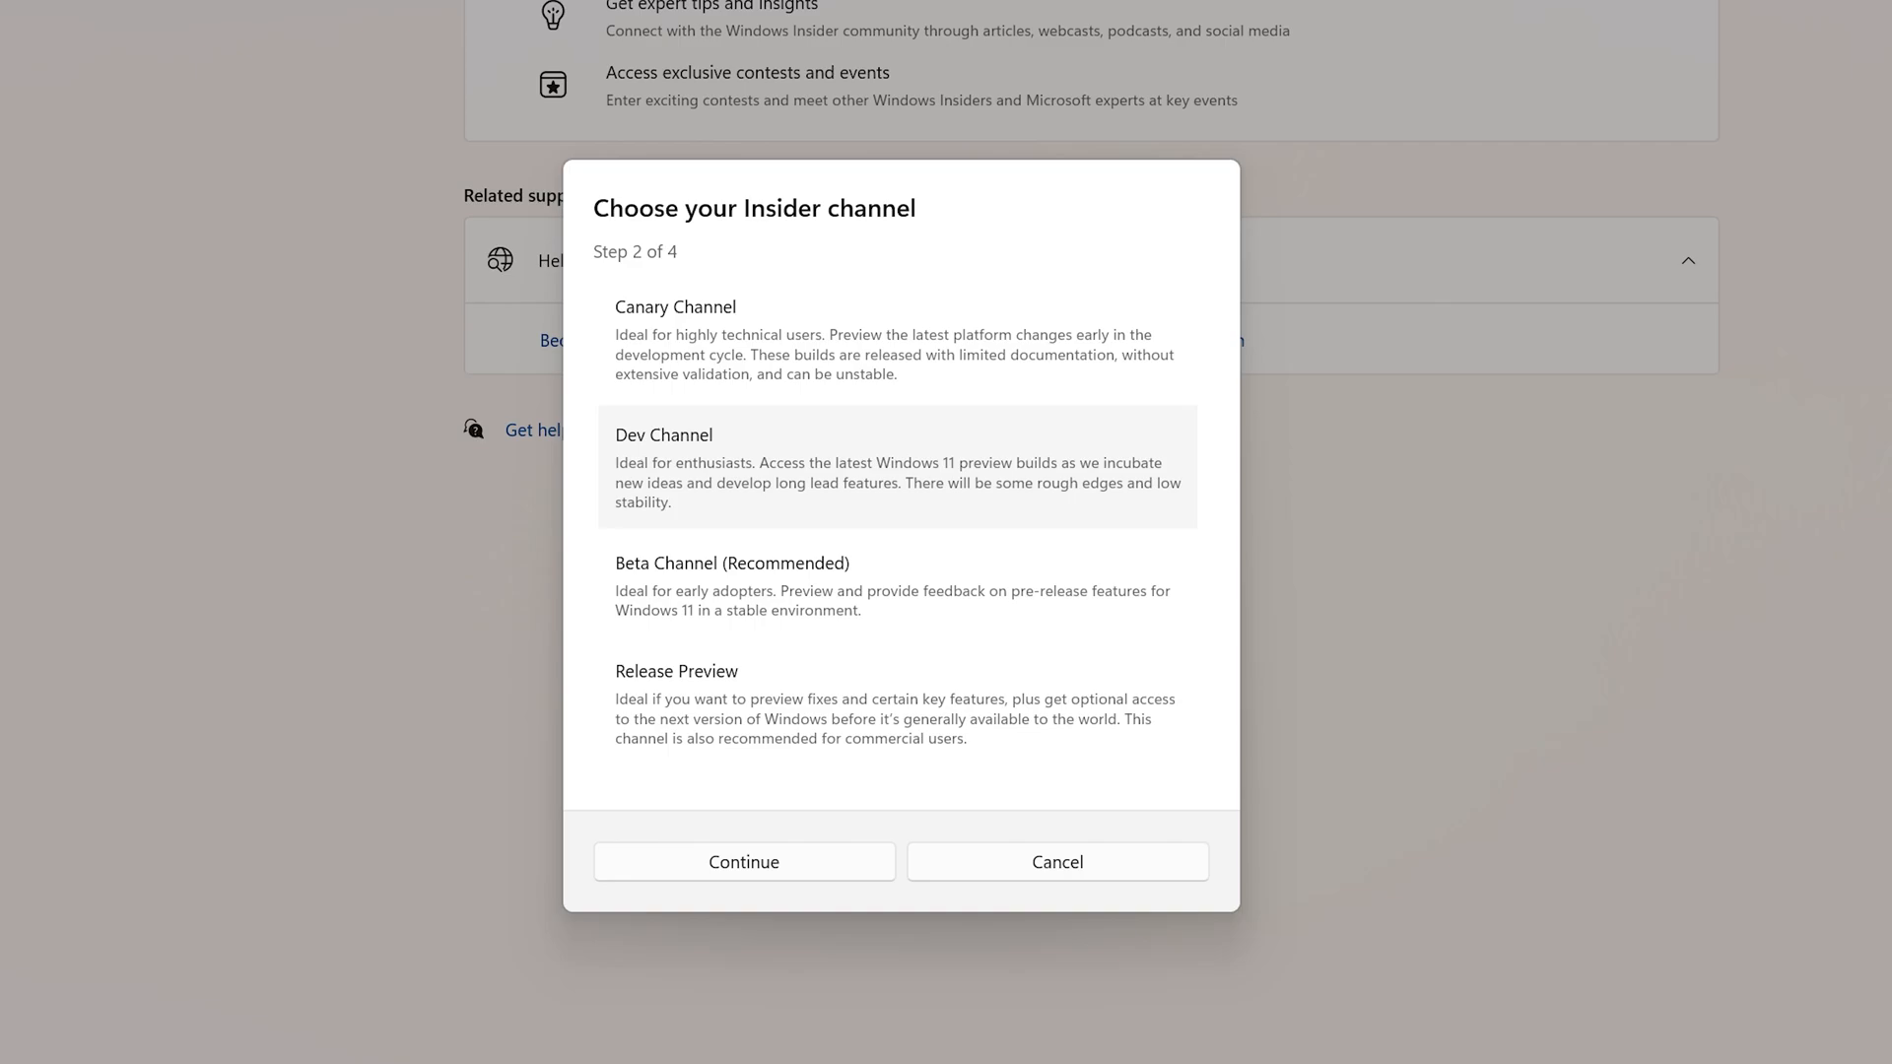
pyautogui.moveTo(739, 544)
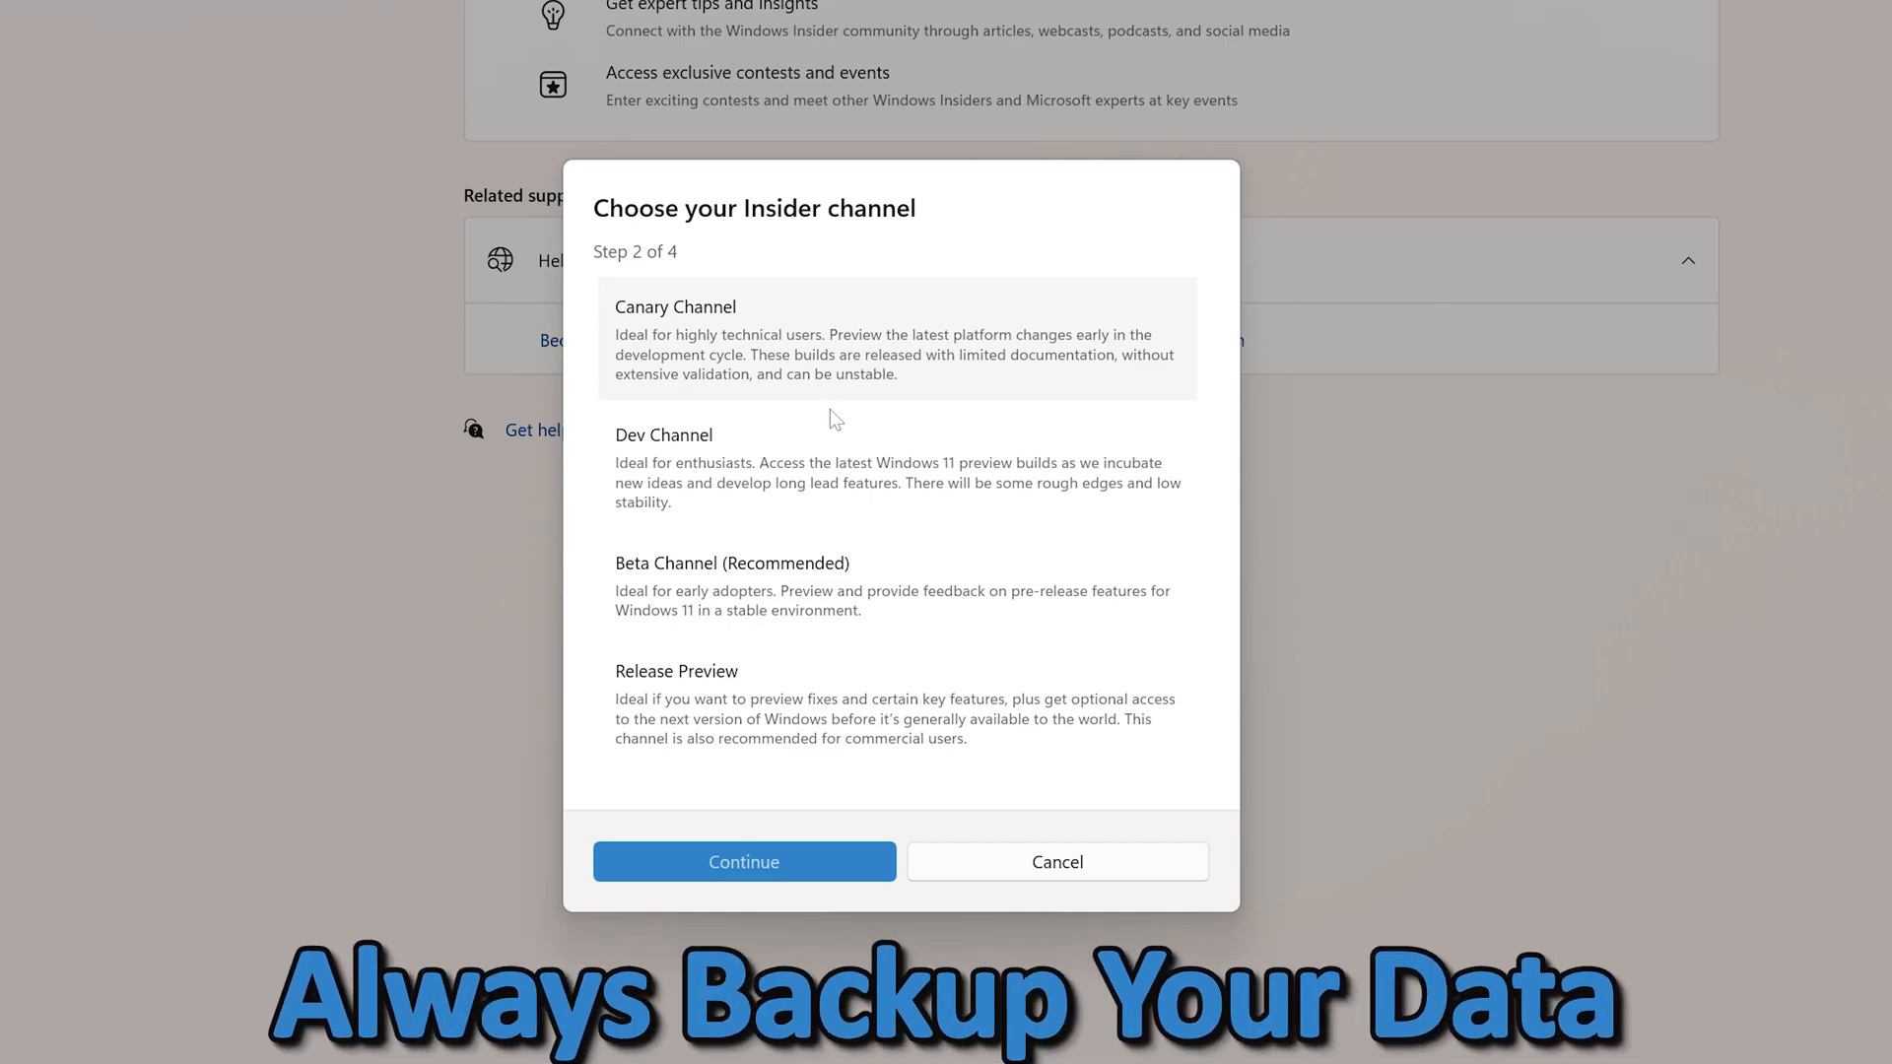
pyautogui.moveTo(499, 650)
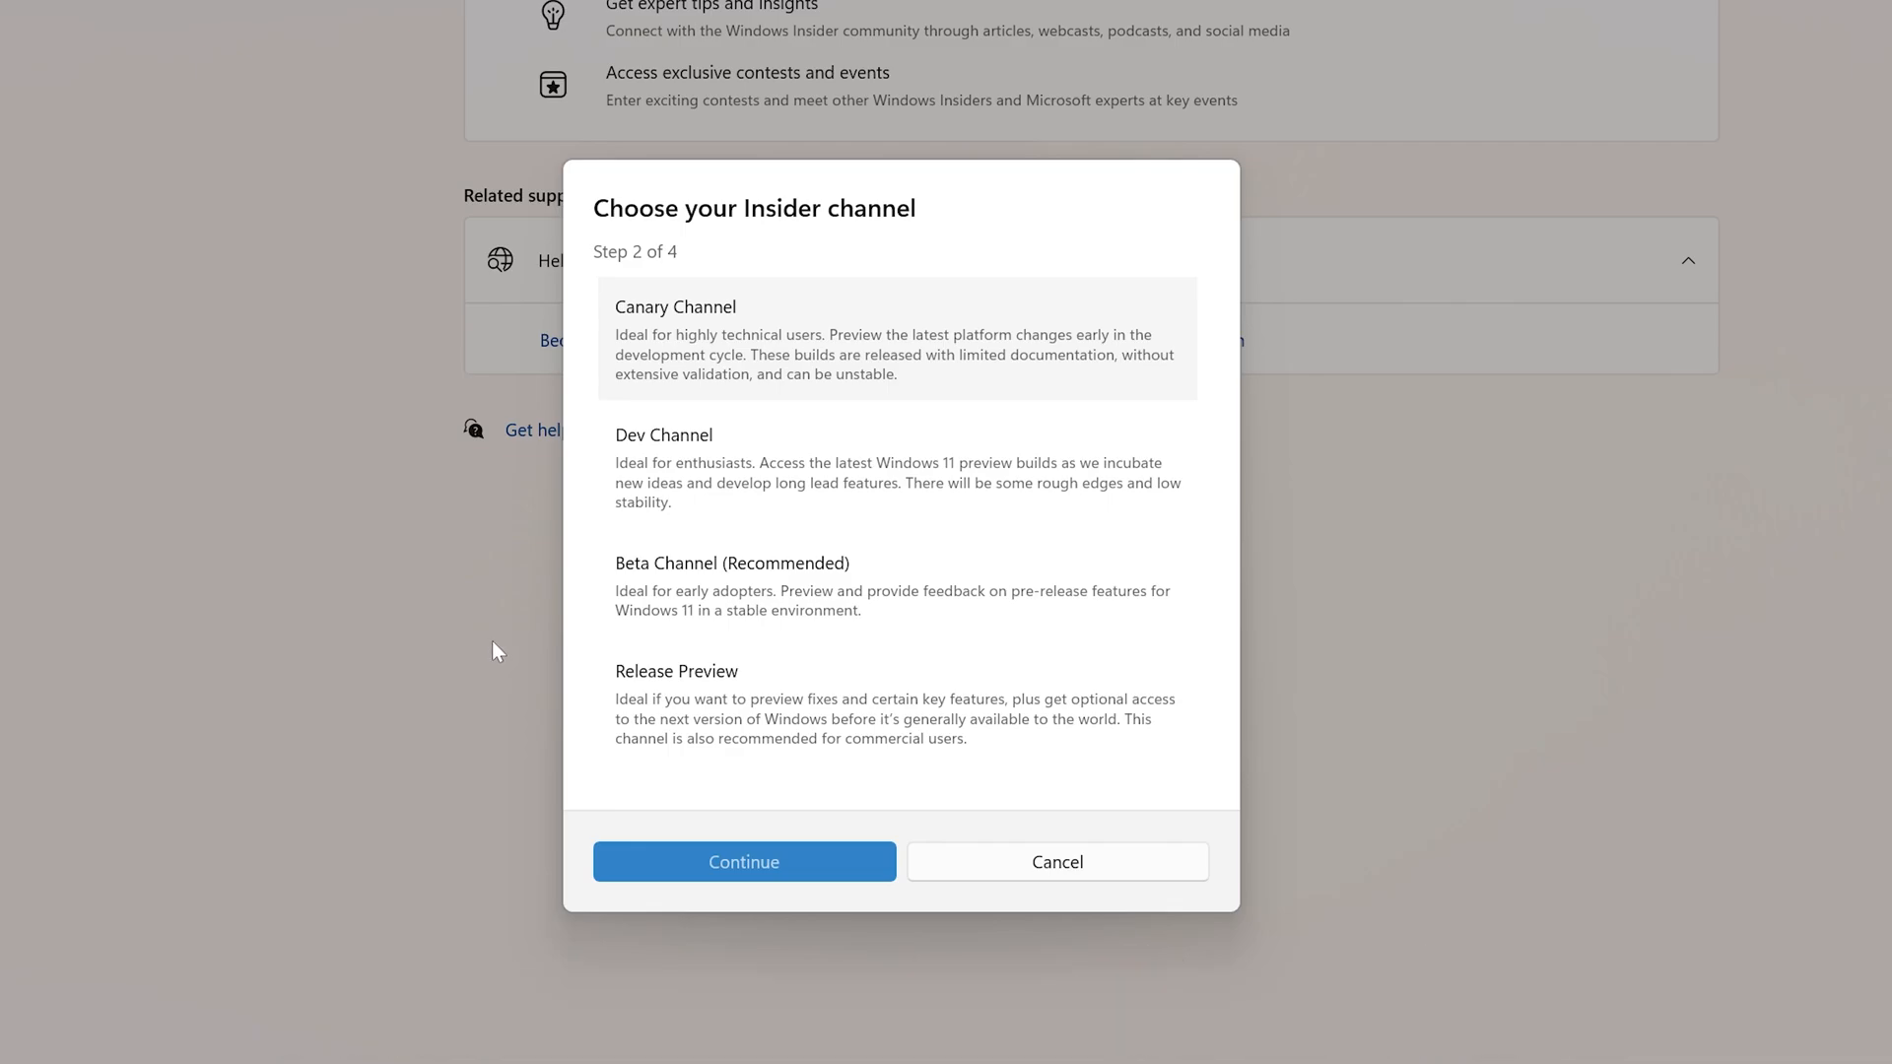
pyautogui.moveTo(499, 633)
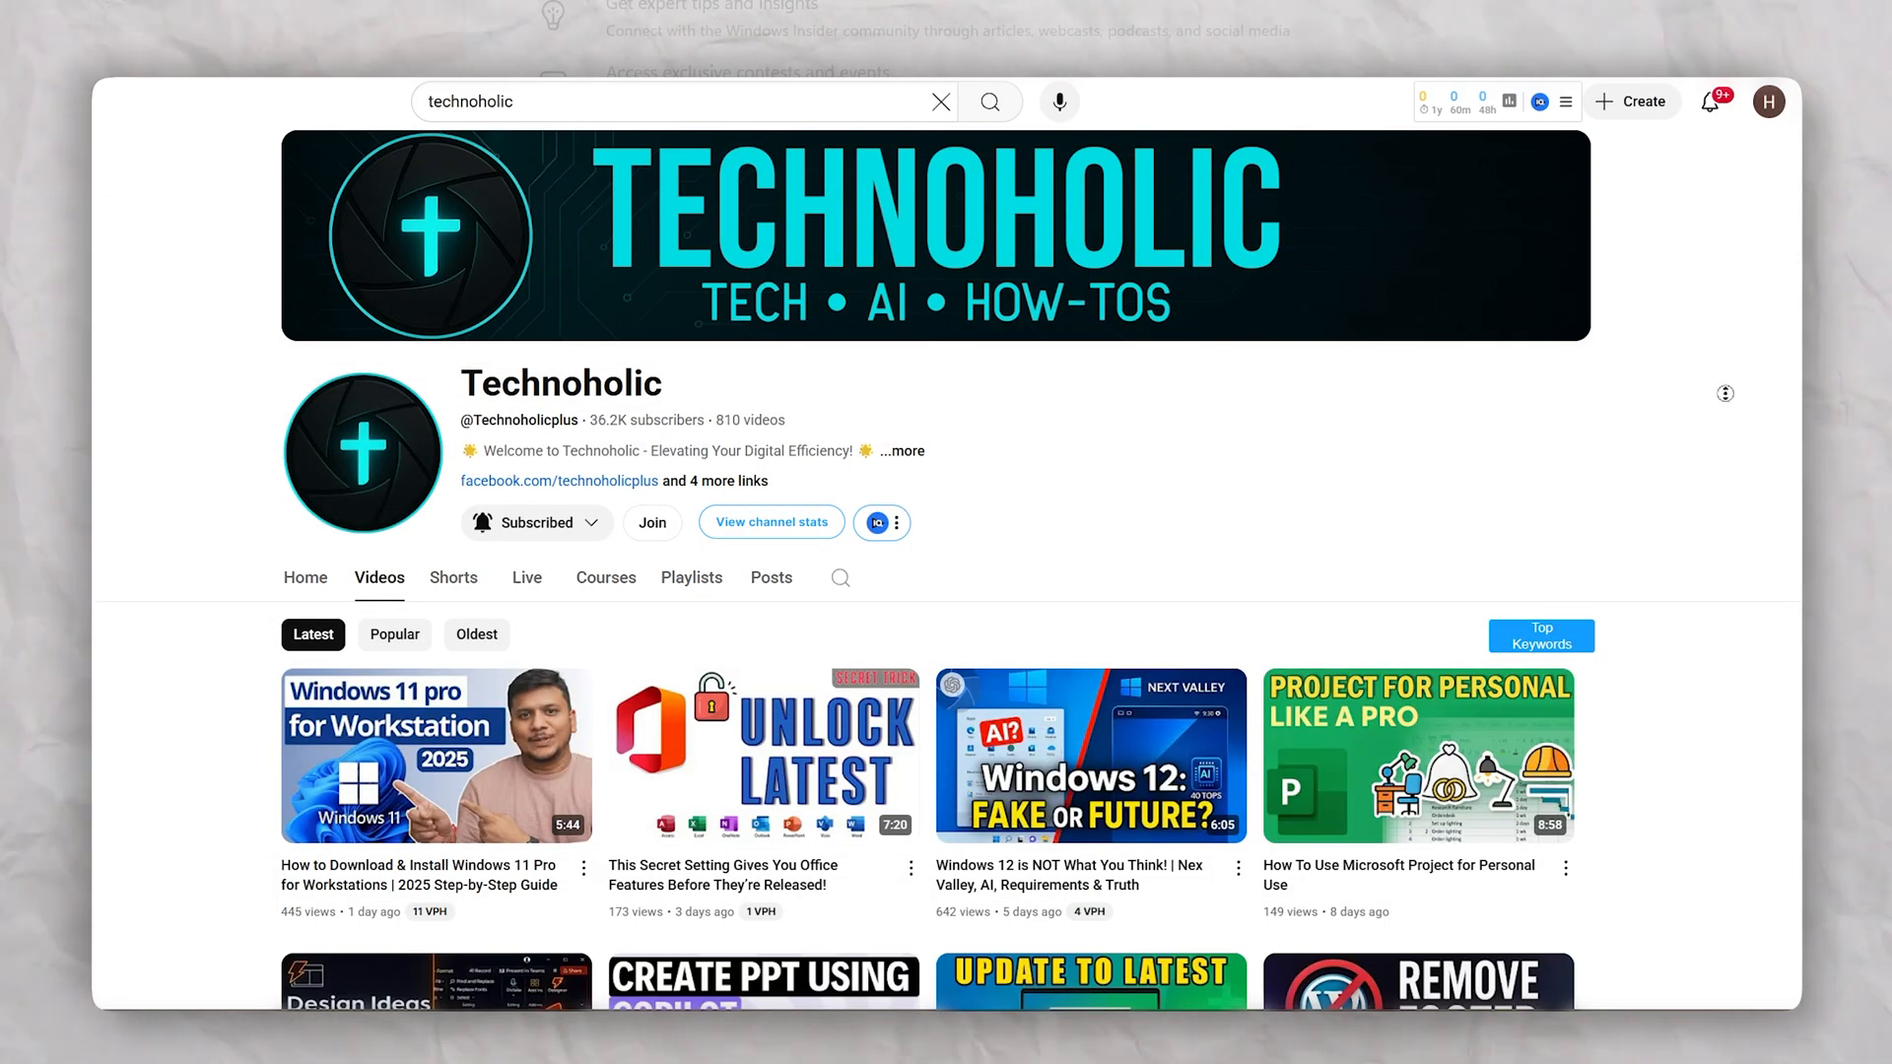
pyautogui.scroll(-3)
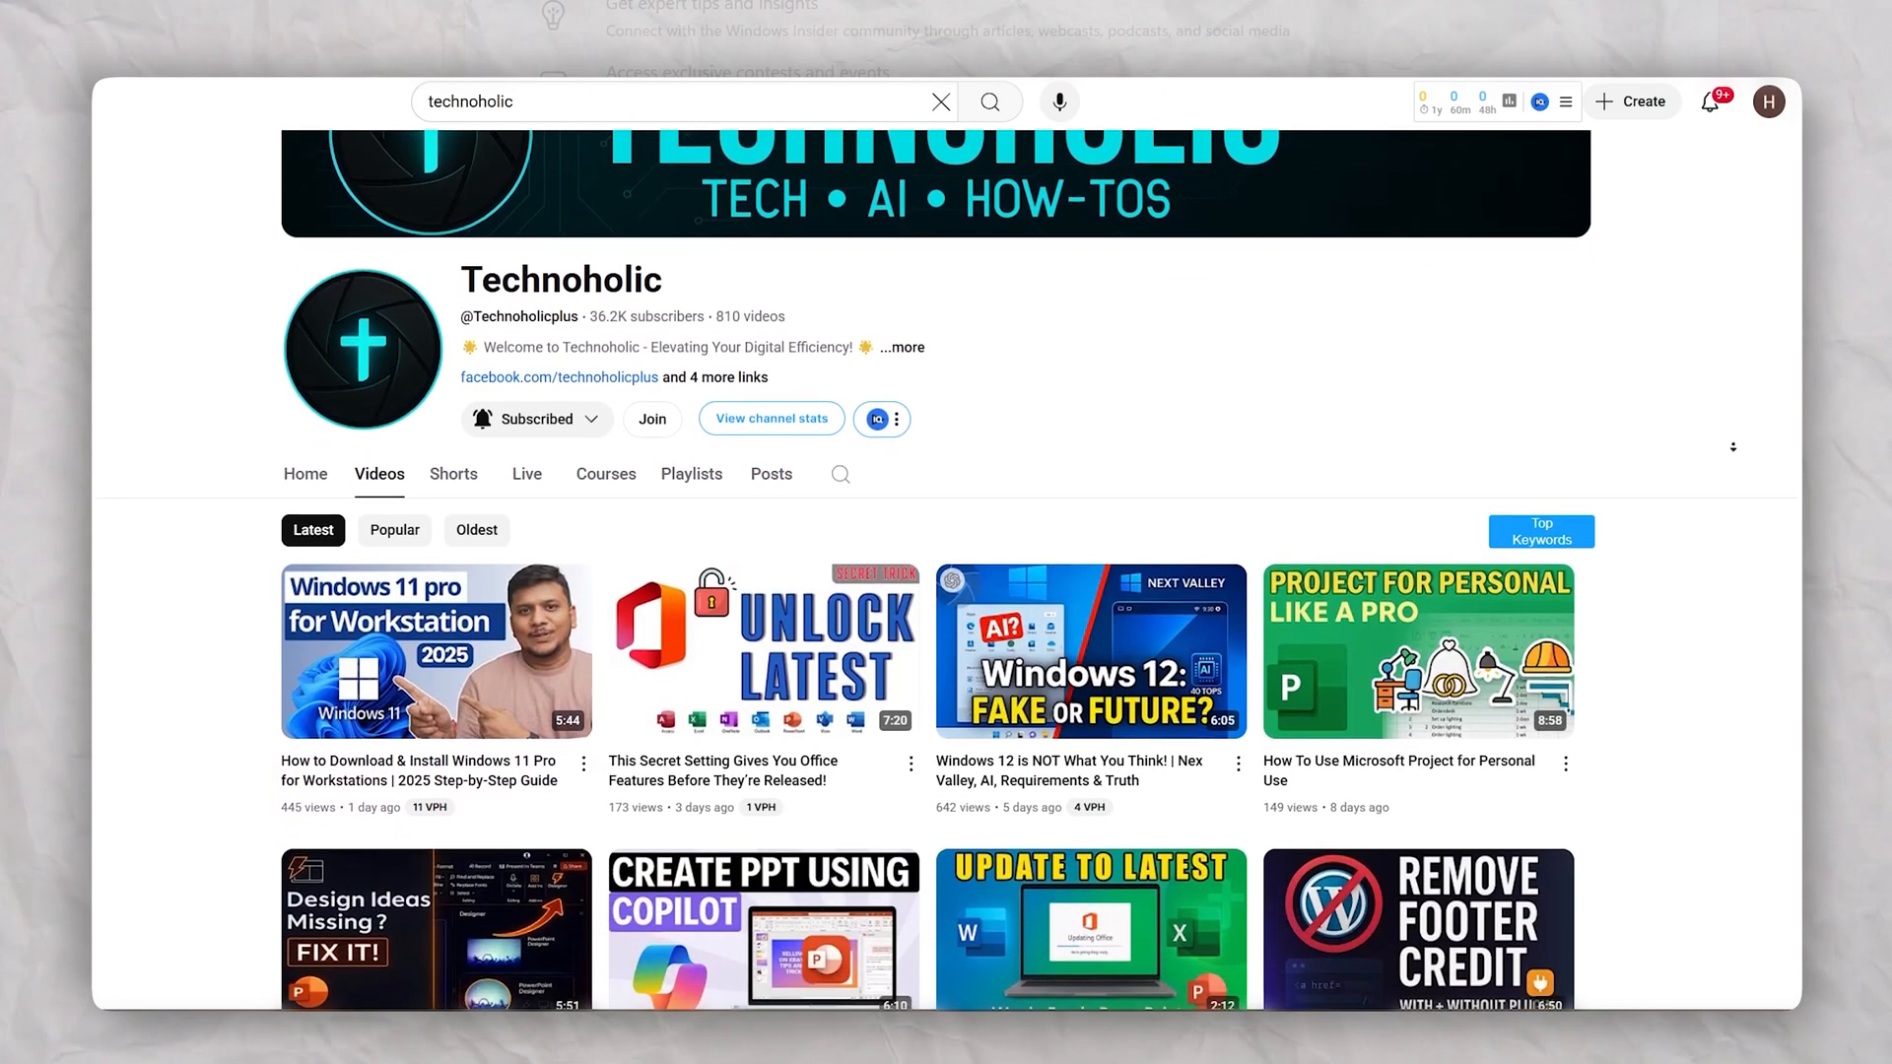
pyautogui.scroll(-3)
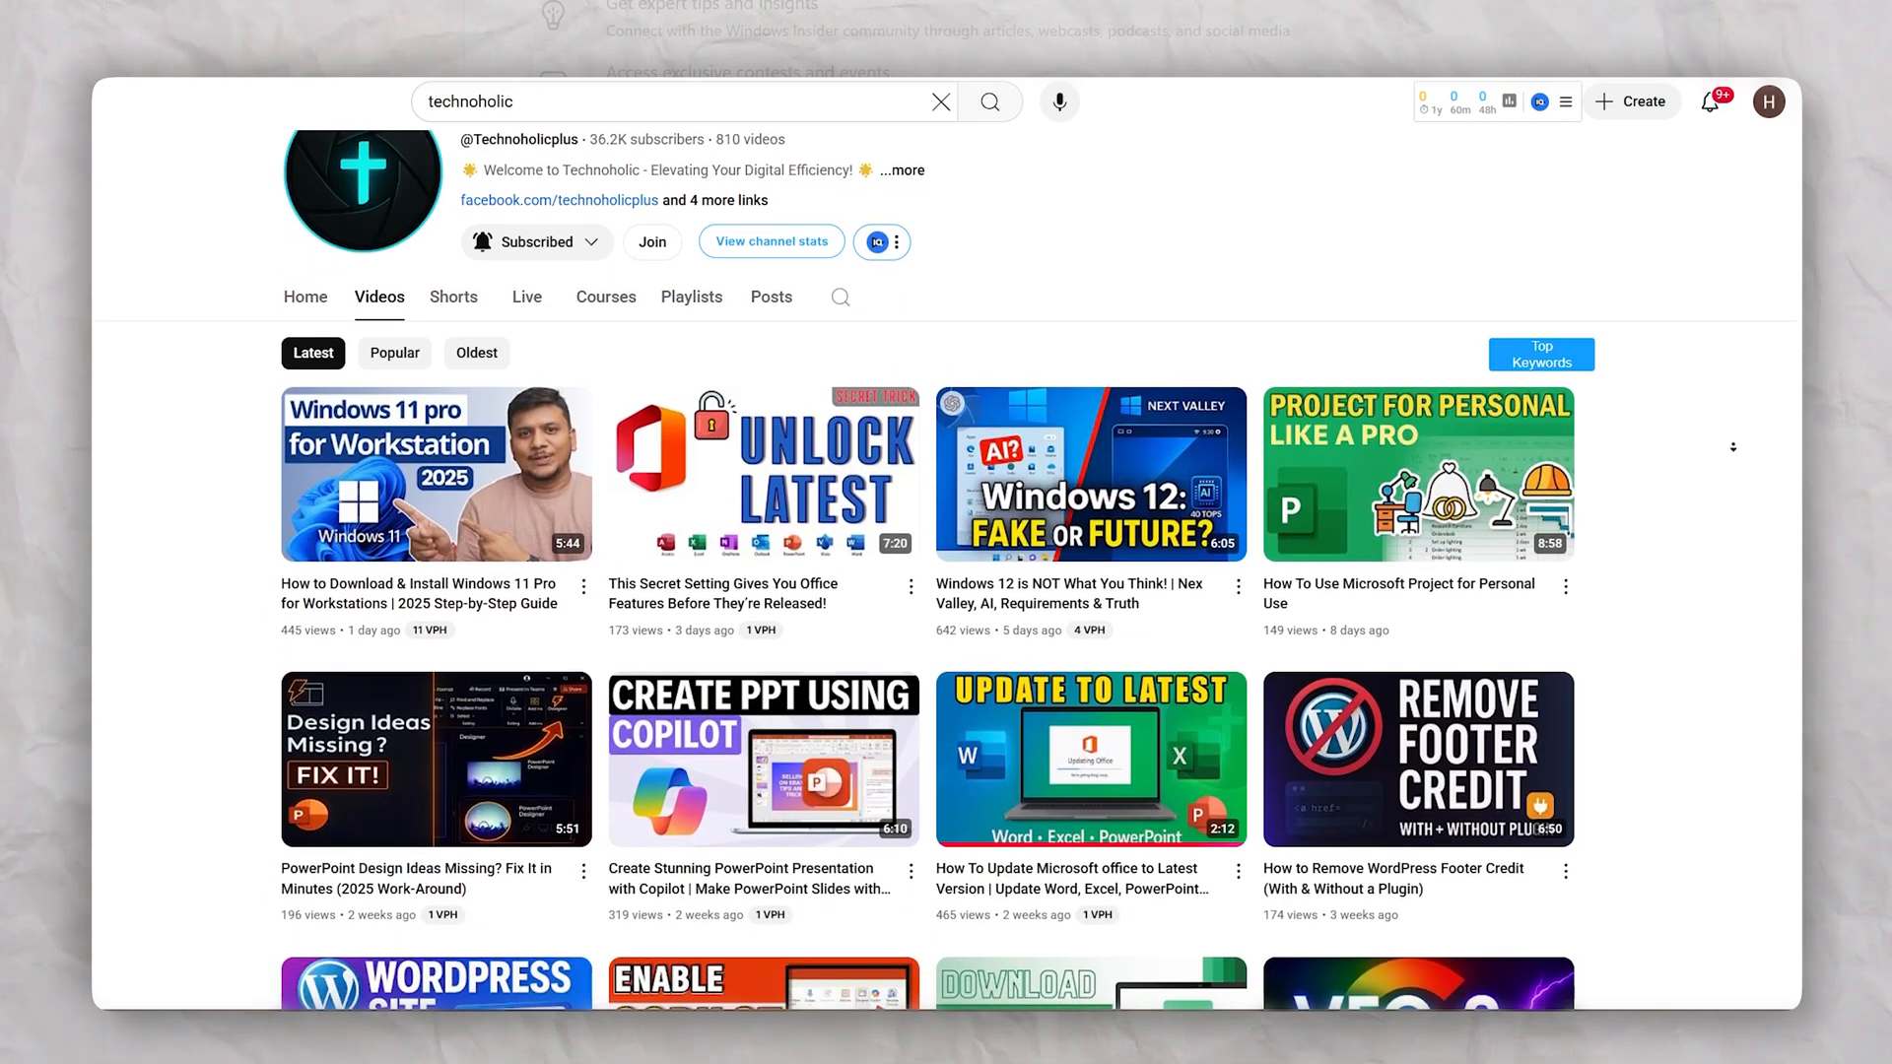
pyautogui.scroll(-3)
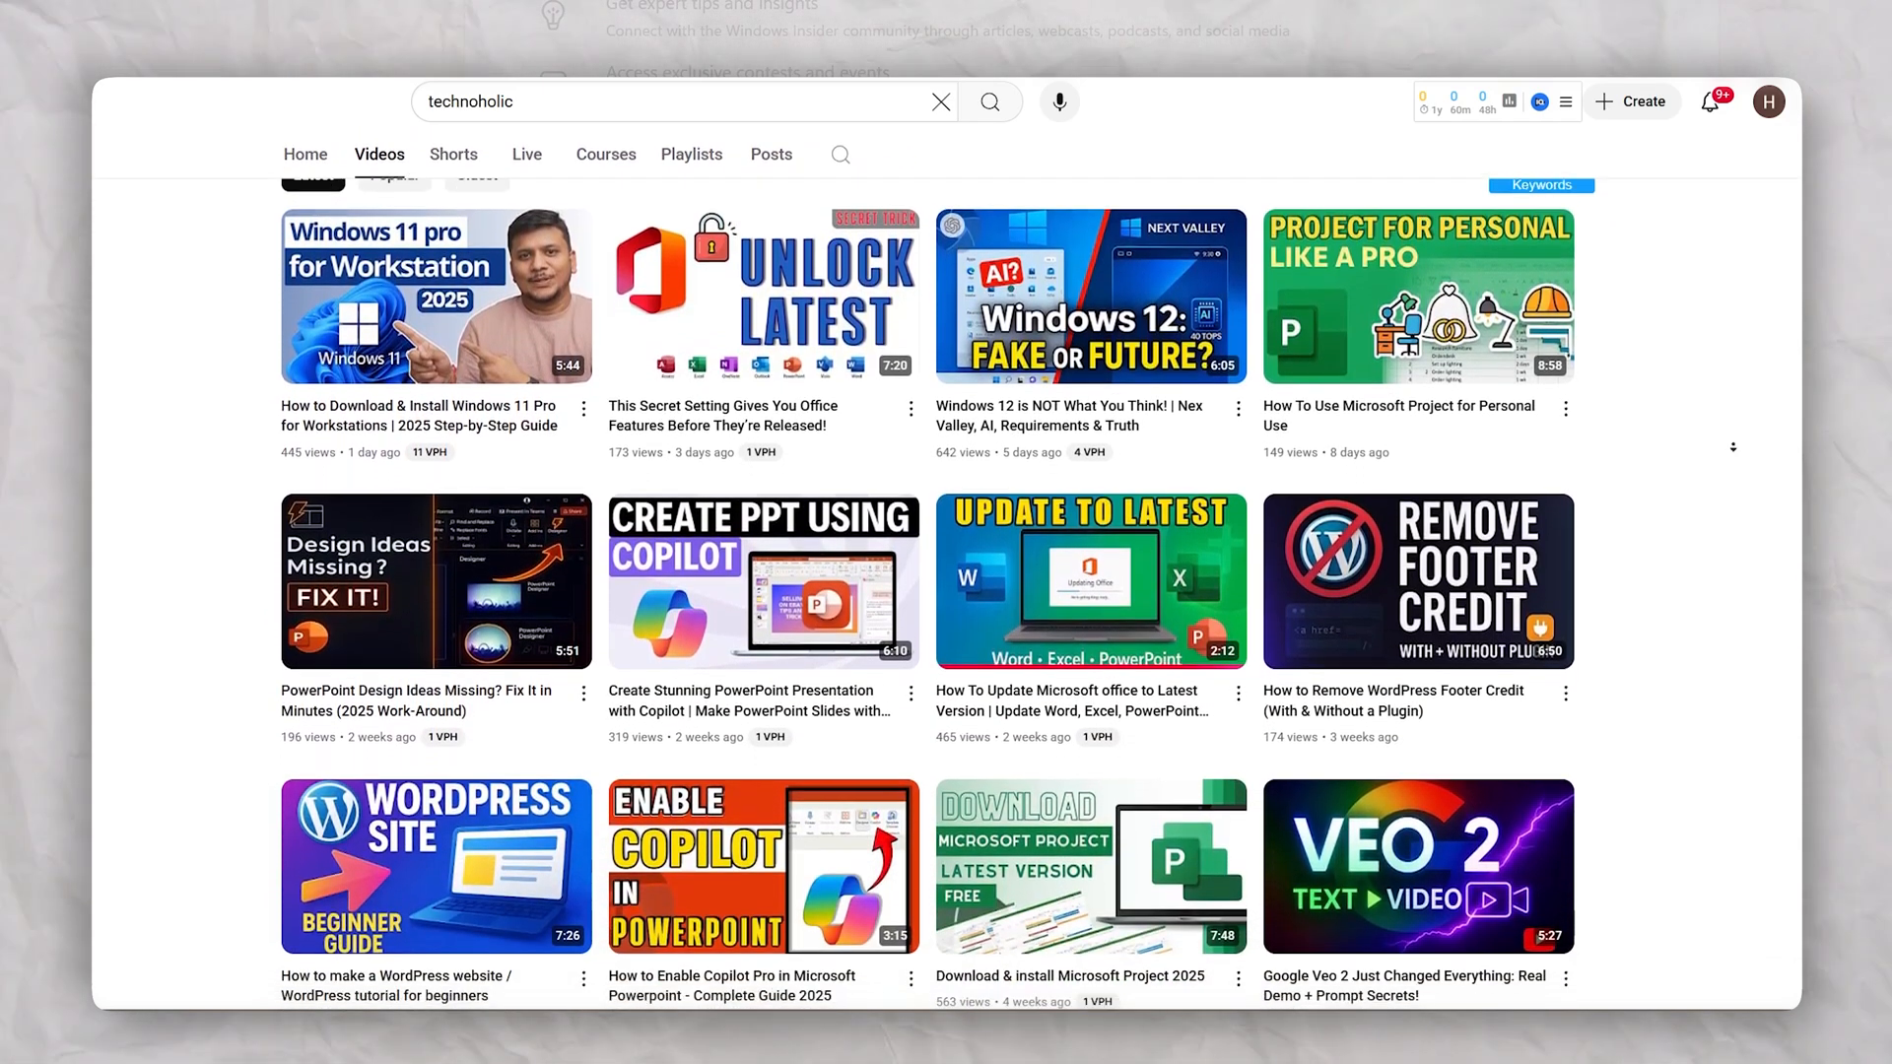
pyautogui.scroll(-3)
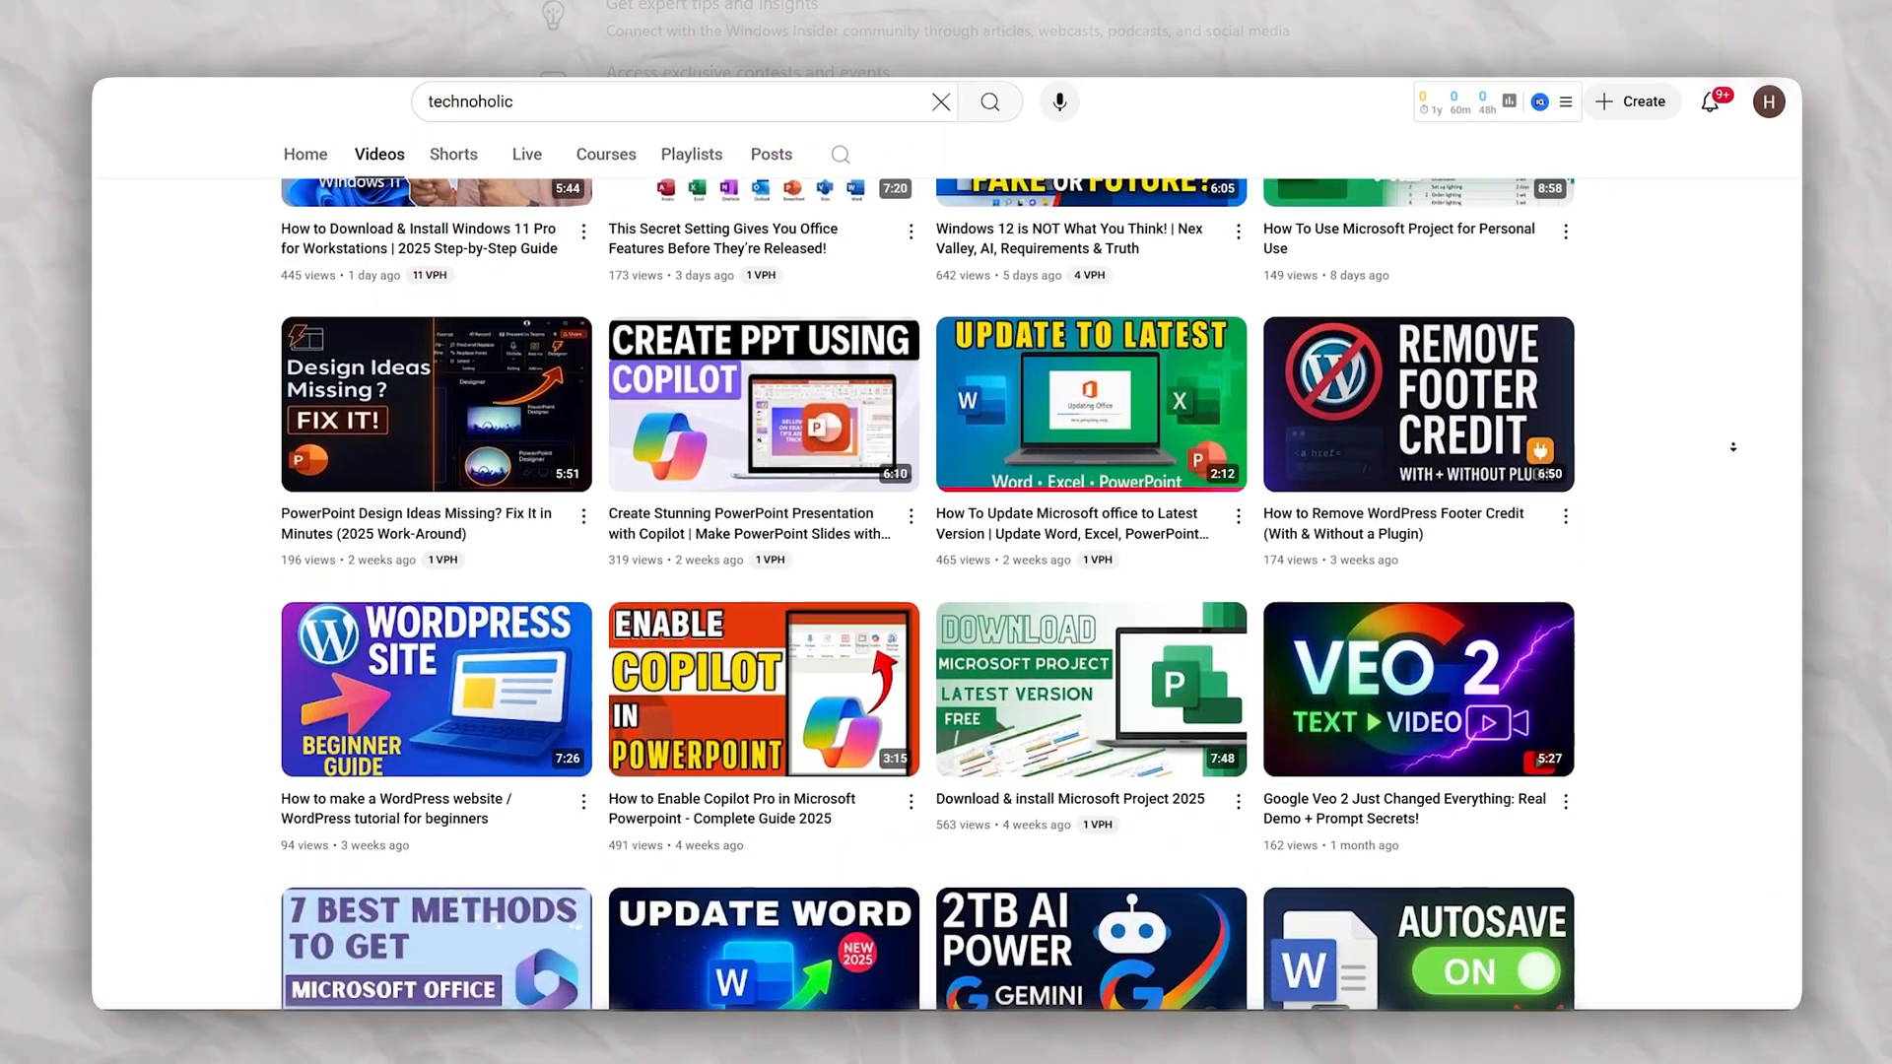
pyautogui.scroll(-3)
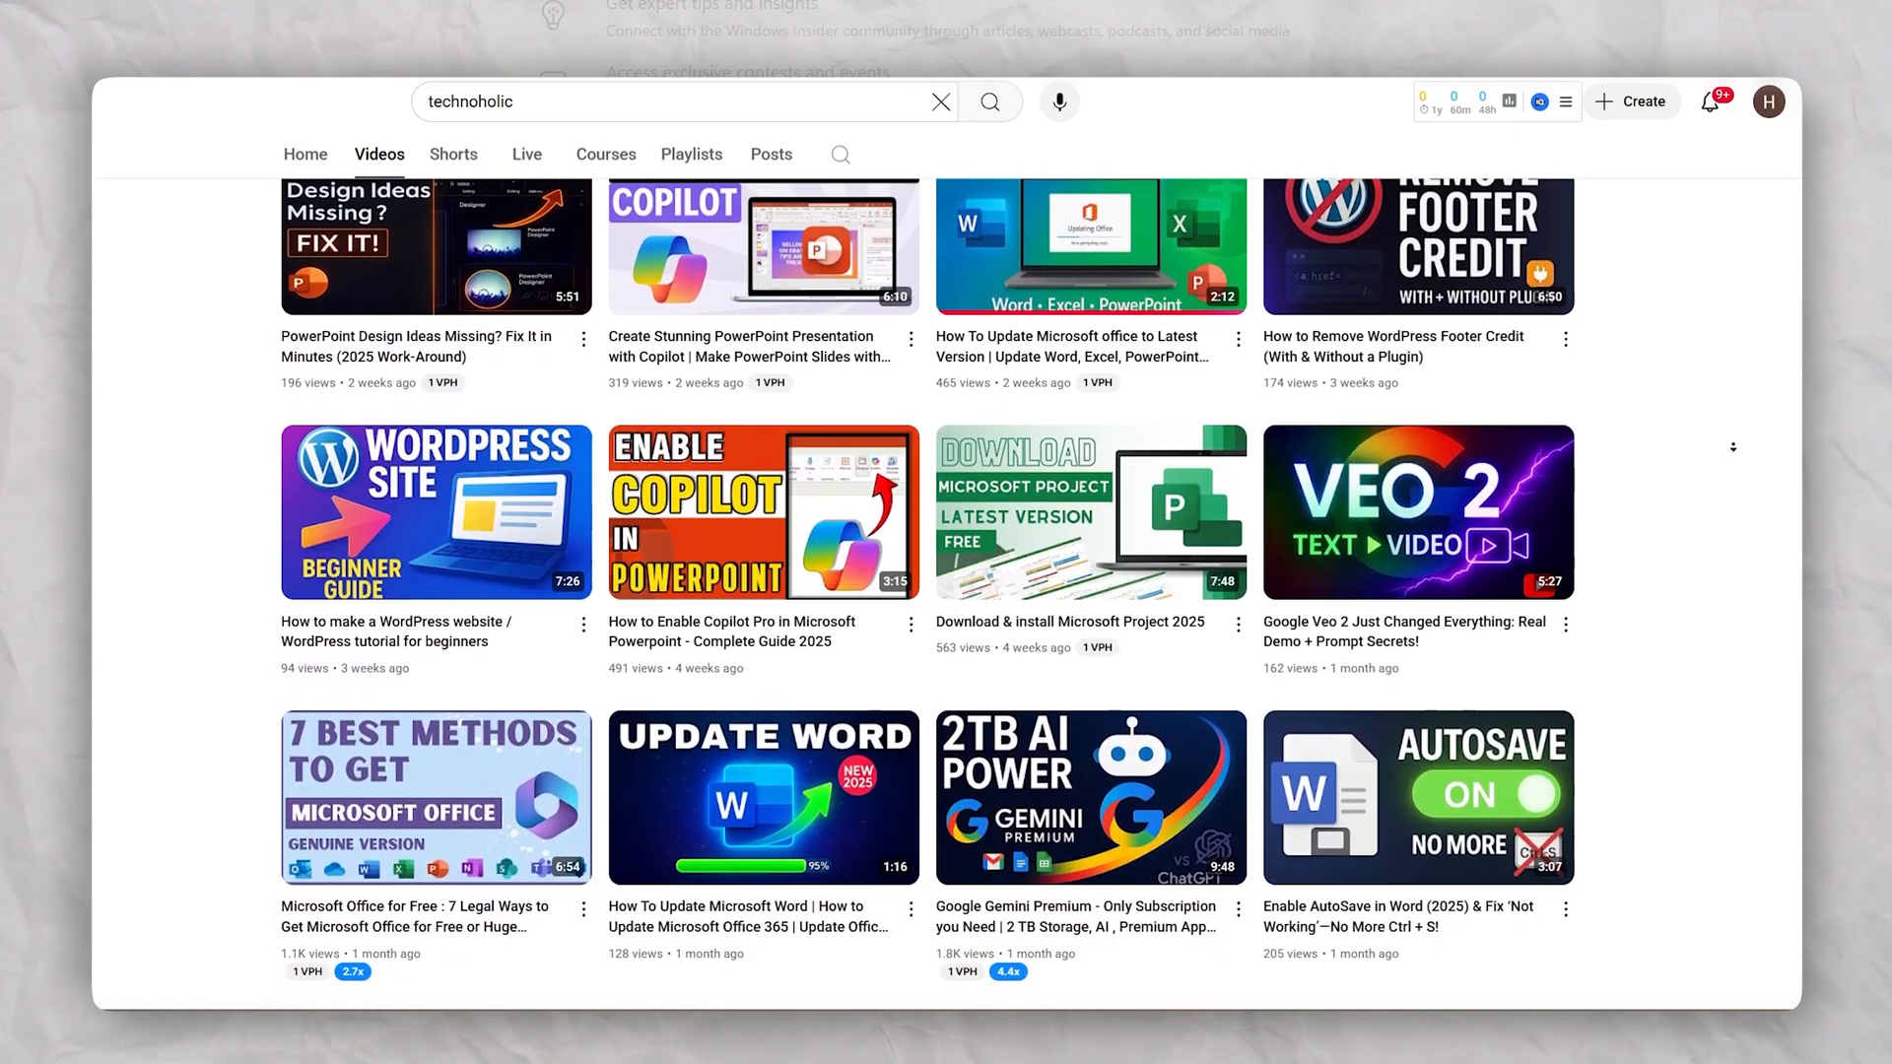
pyautogui.scroll(-3)
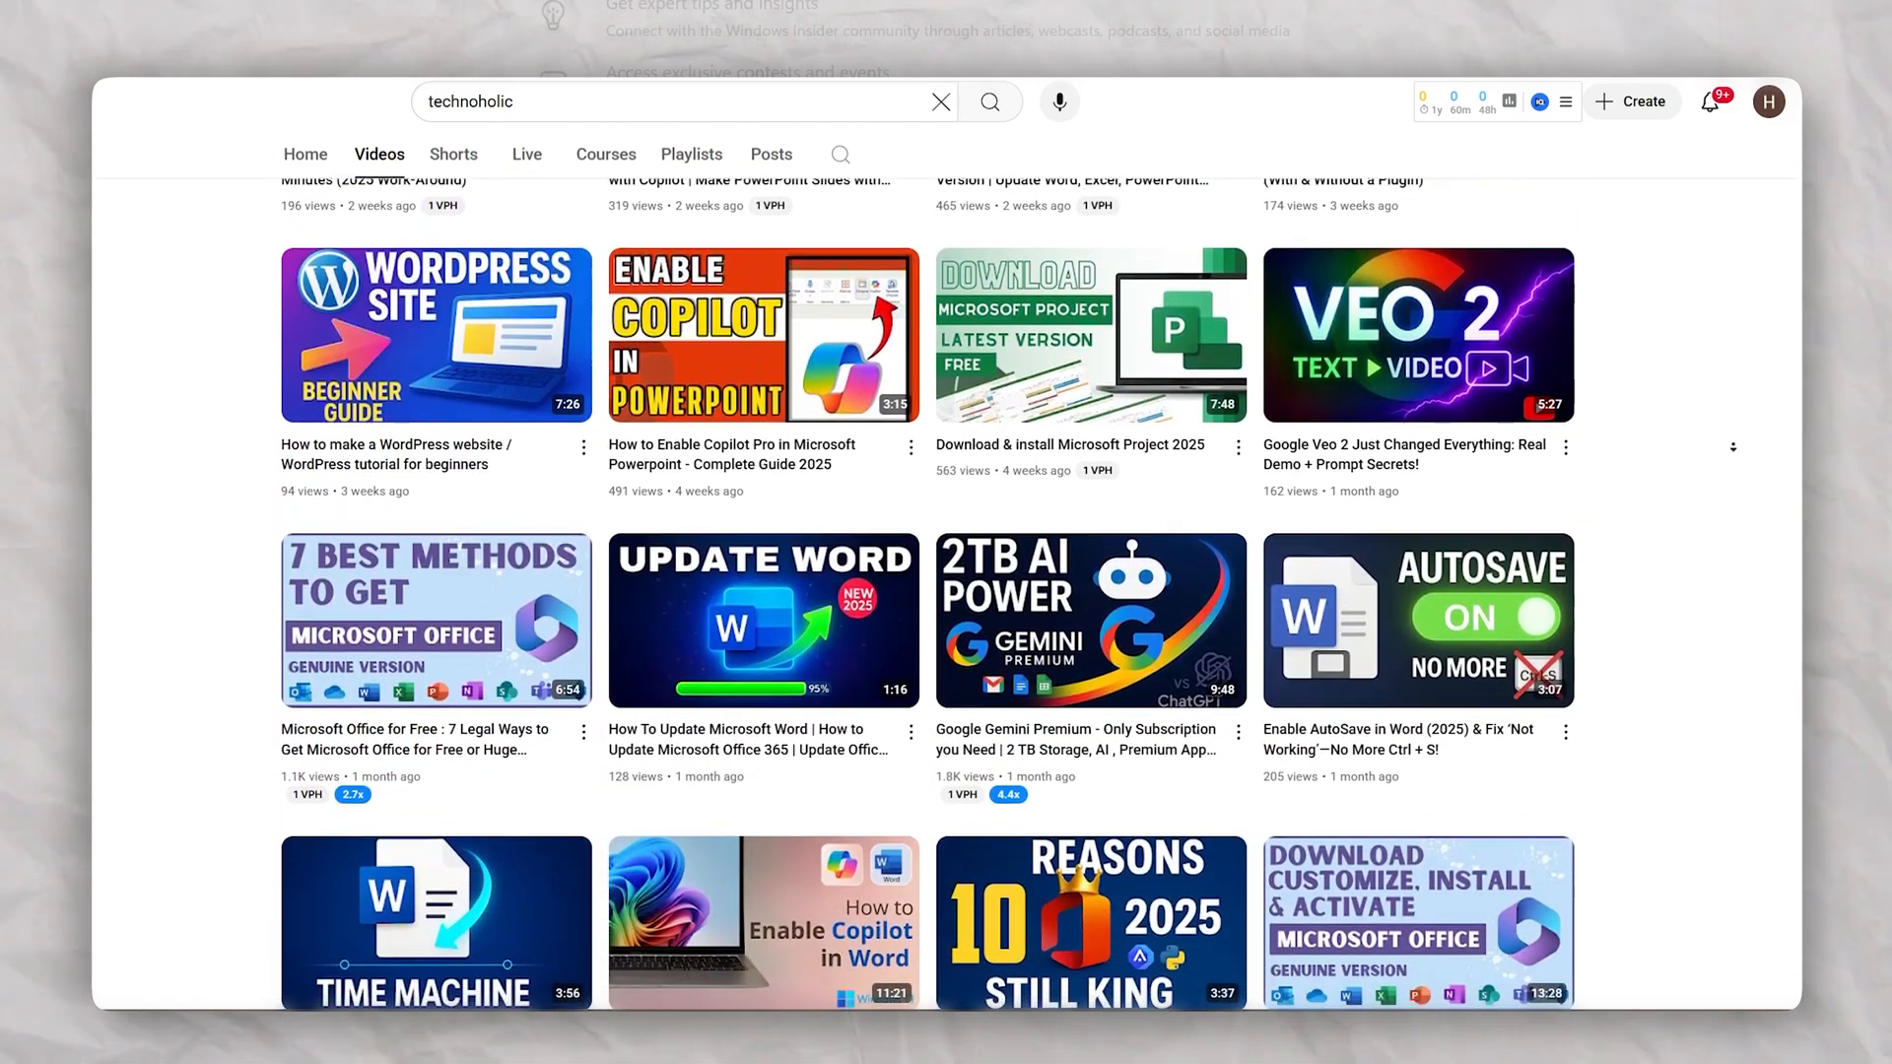
pyautogui.scroll(-3)
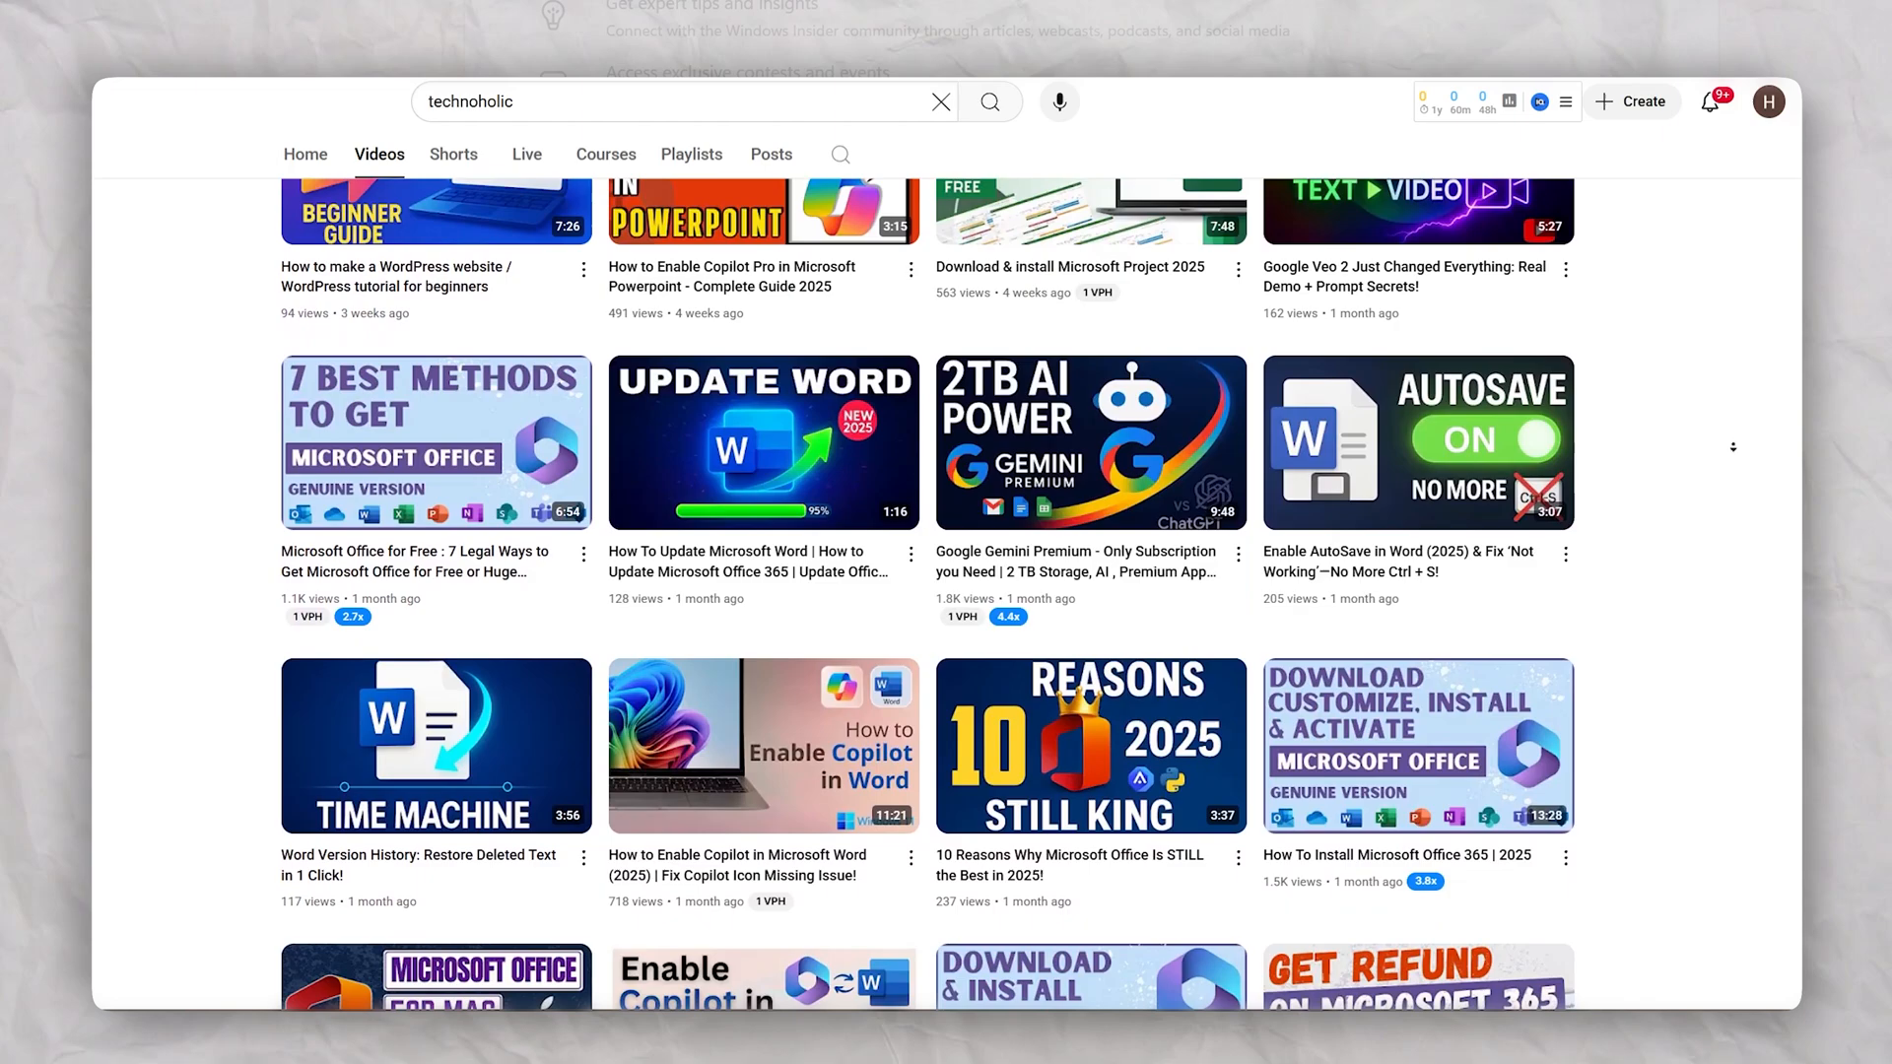
pyautogui.scroll(-3)
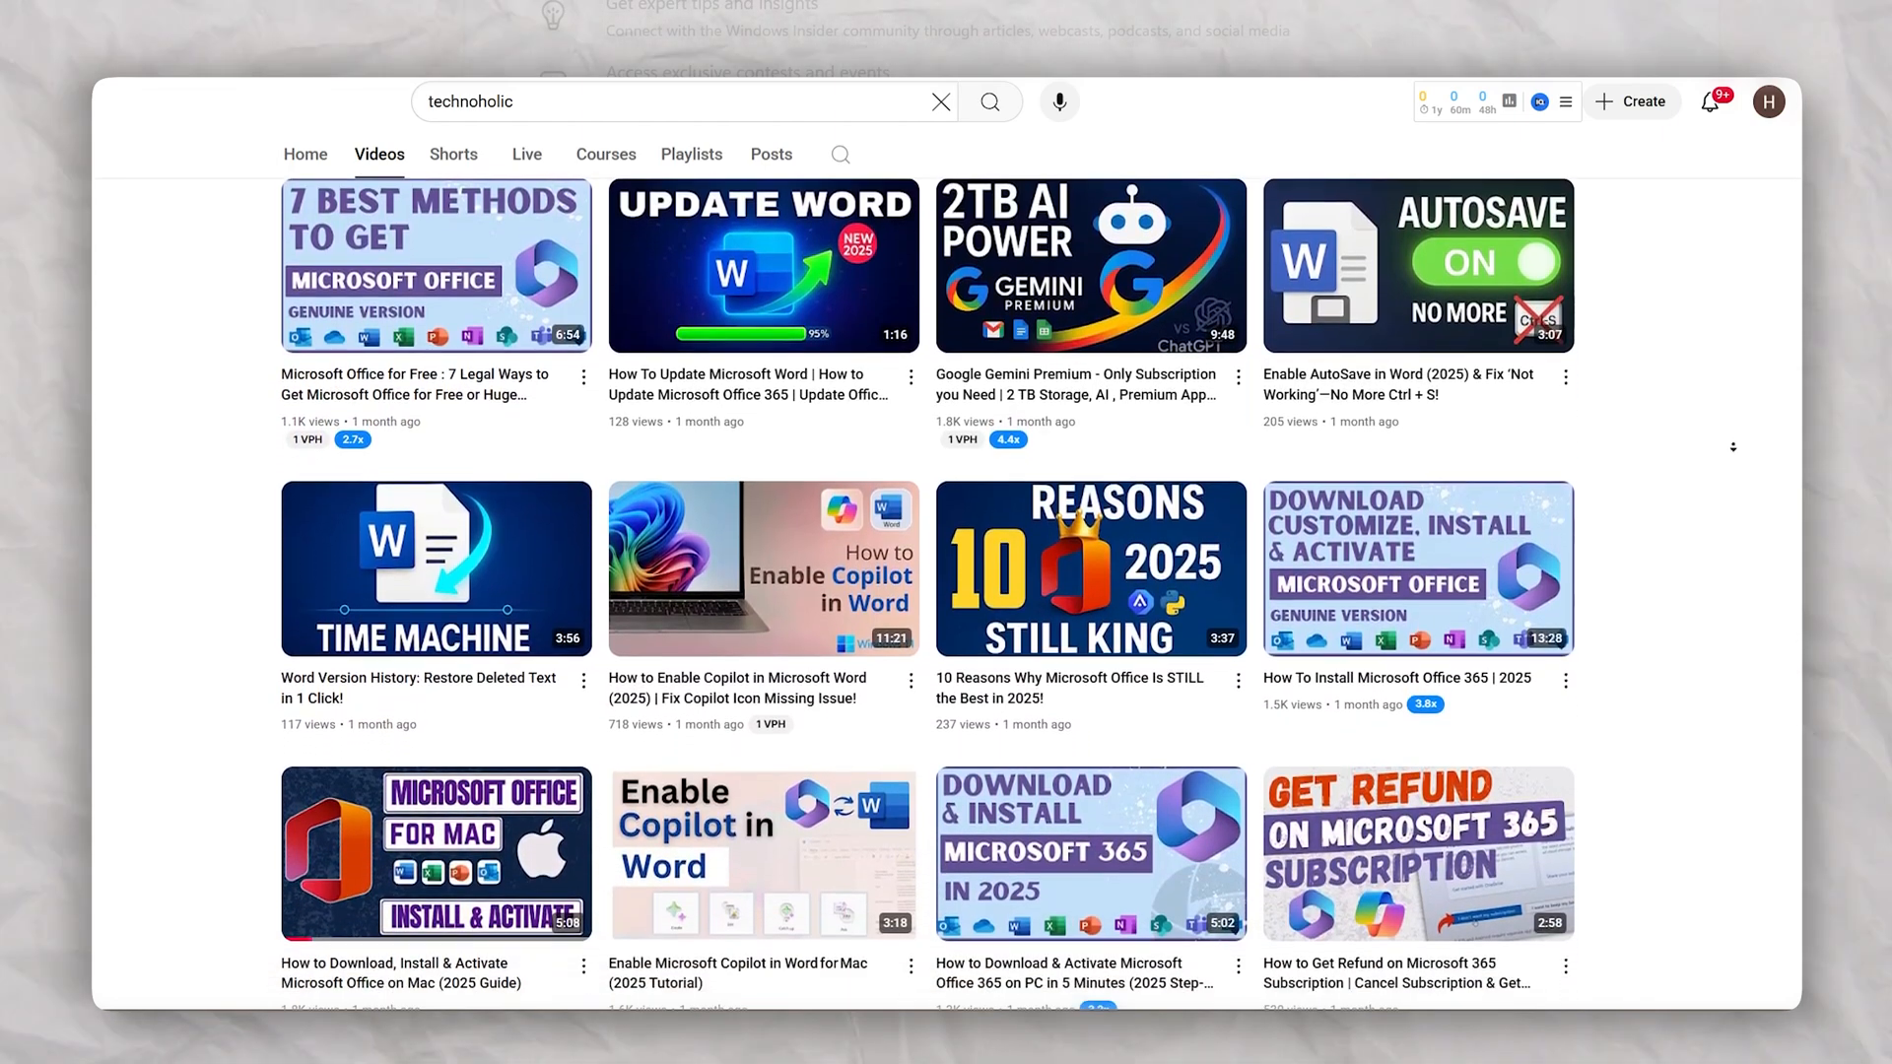